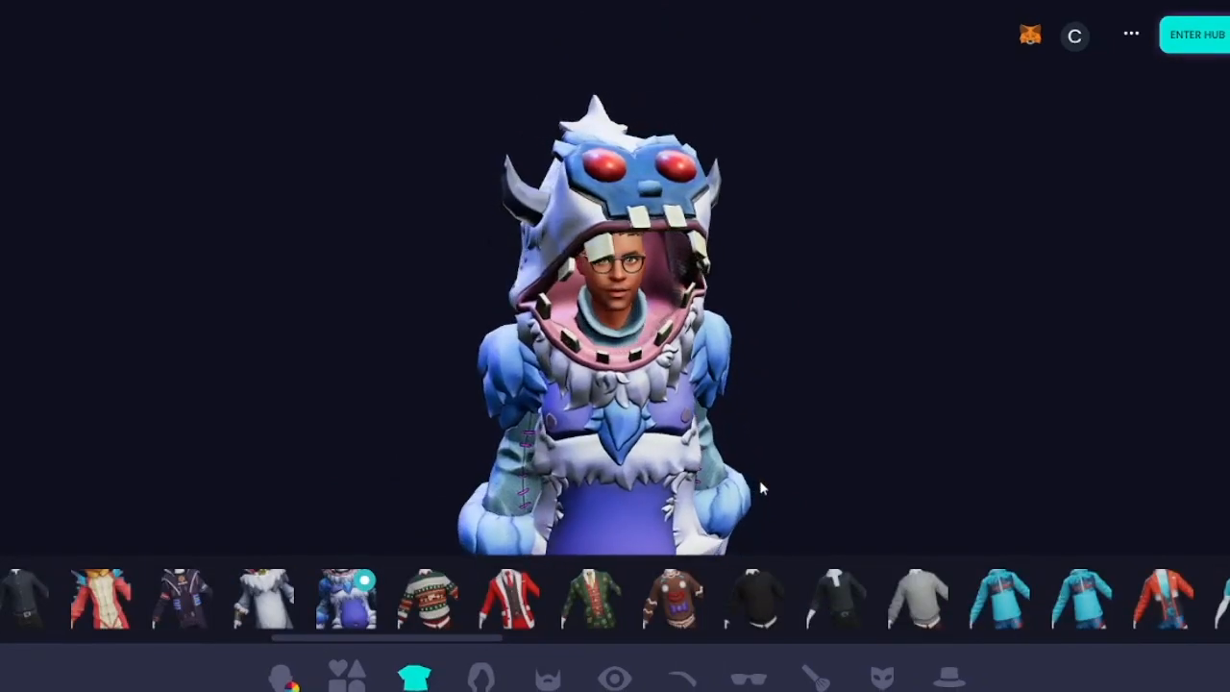
mouse_move(757, 495)
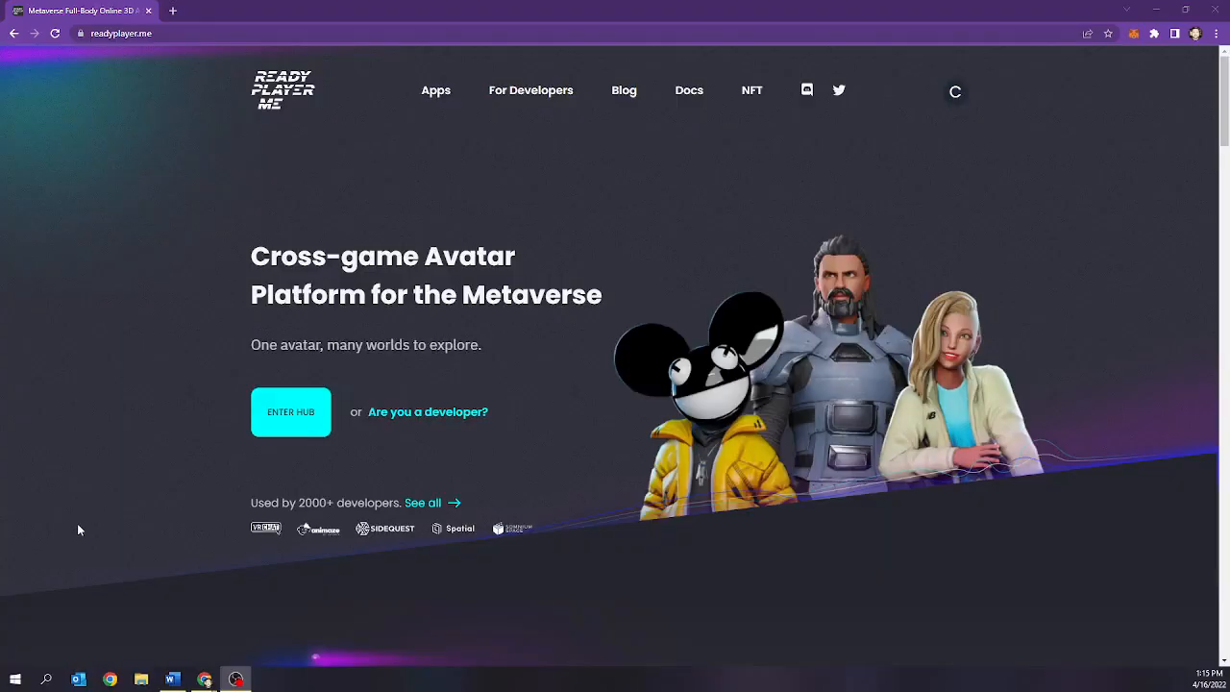
mouse_move(199, 103)
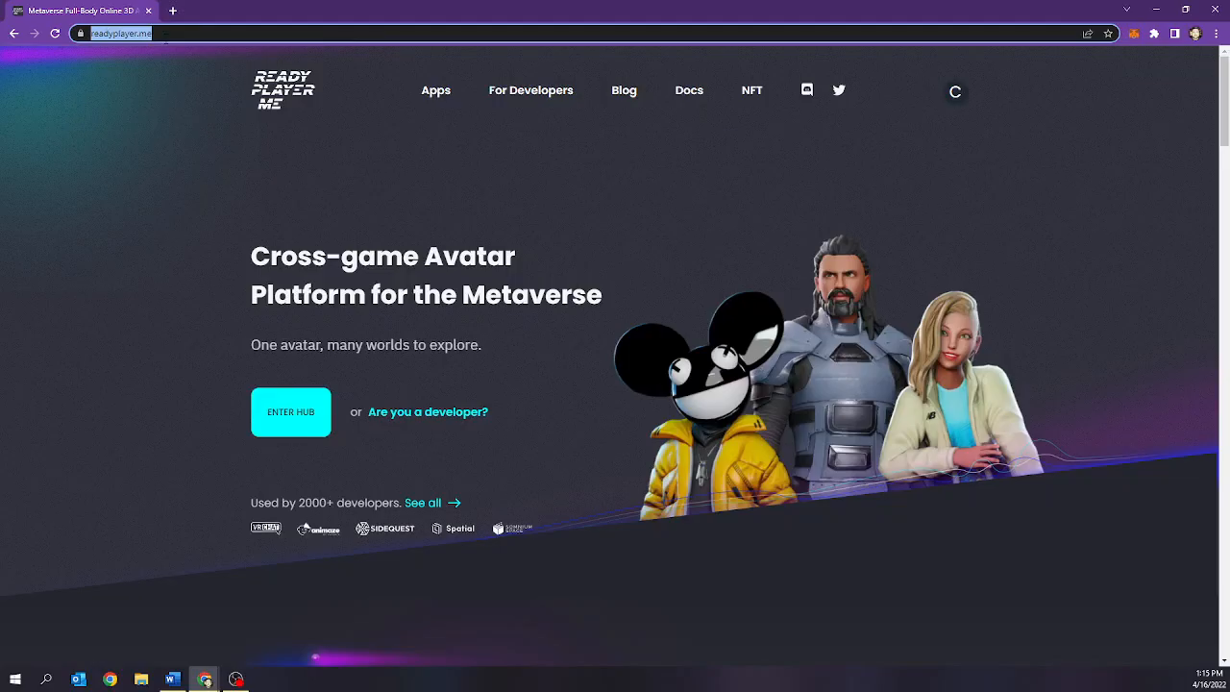
click(290, 411)
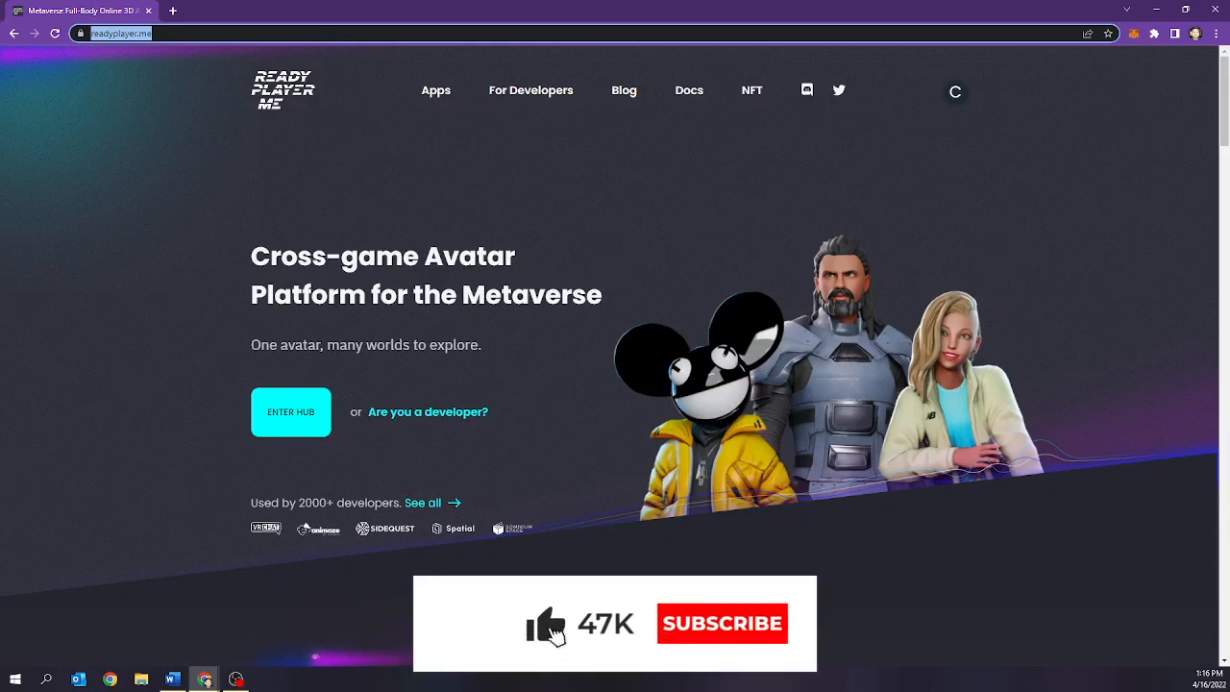
click(721, 623)
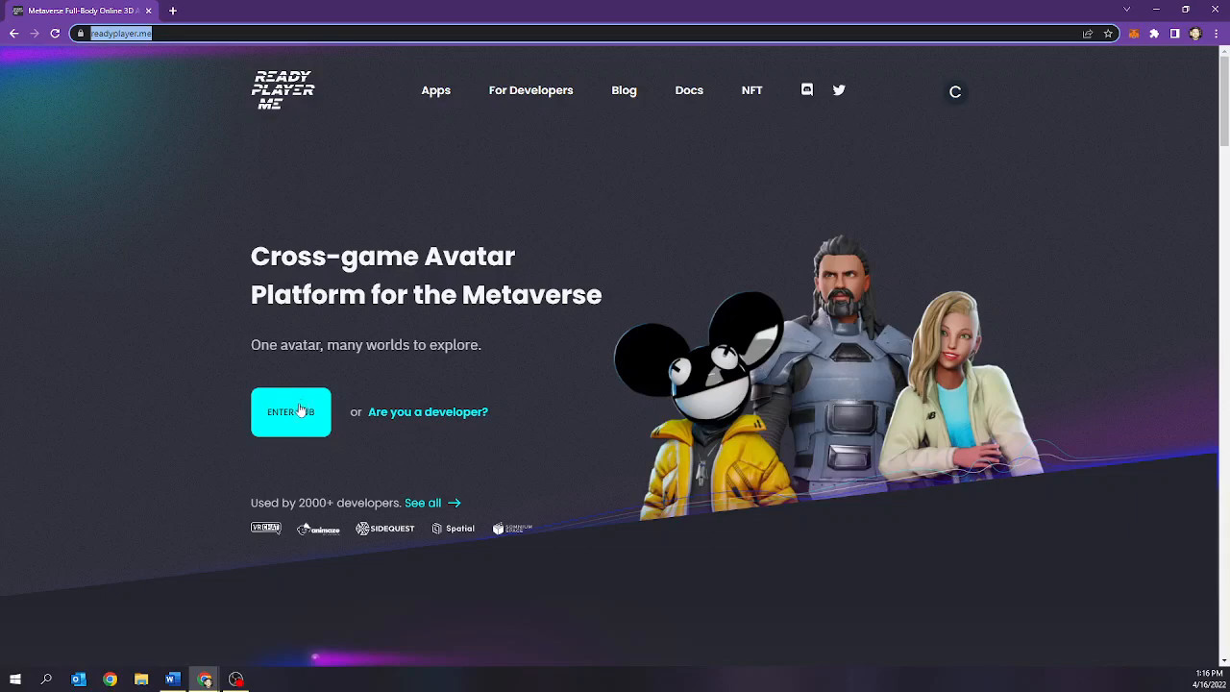
Enter the Ready Player Me avatar hub home
click(290, 412)
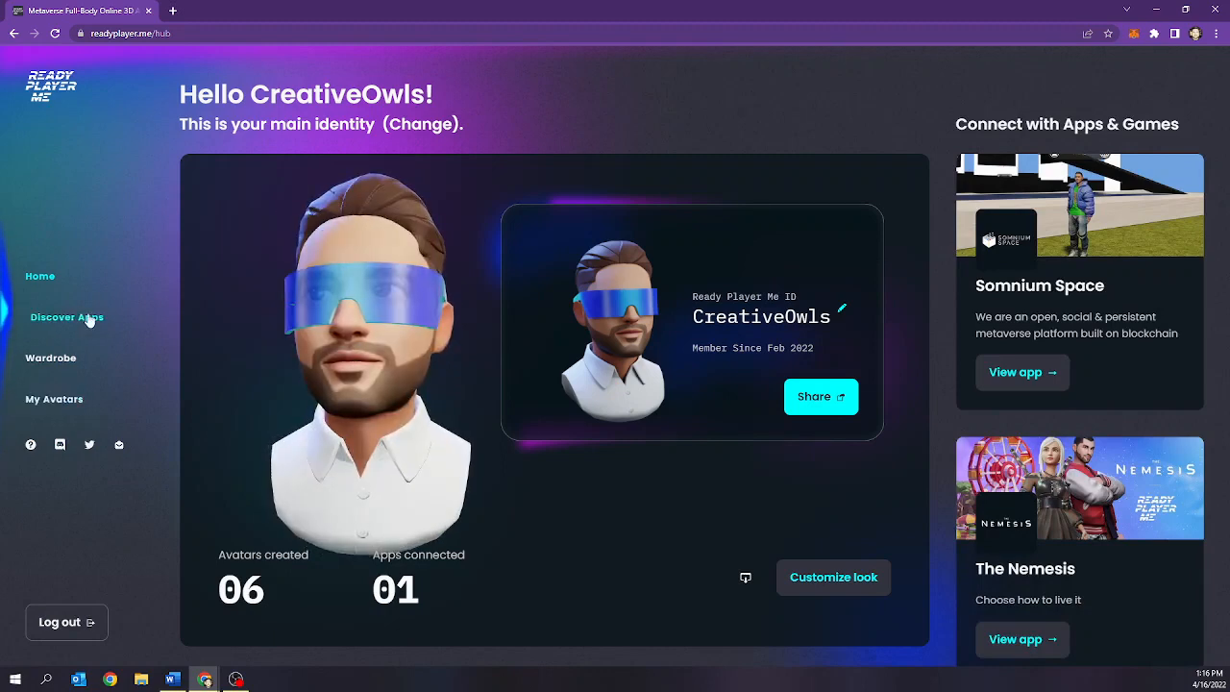
mouse_move(283, 566)
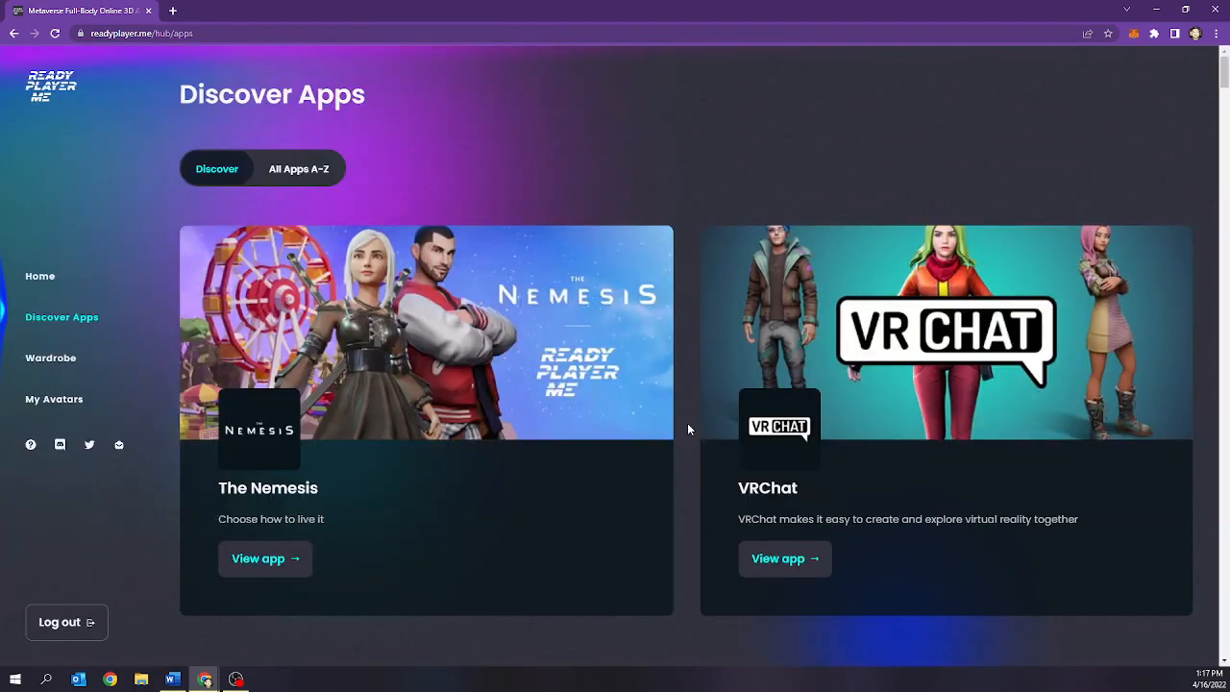
Browse the apps and Wardrobe, then view My Avatars listing avatars per app
scroll(down, 3)
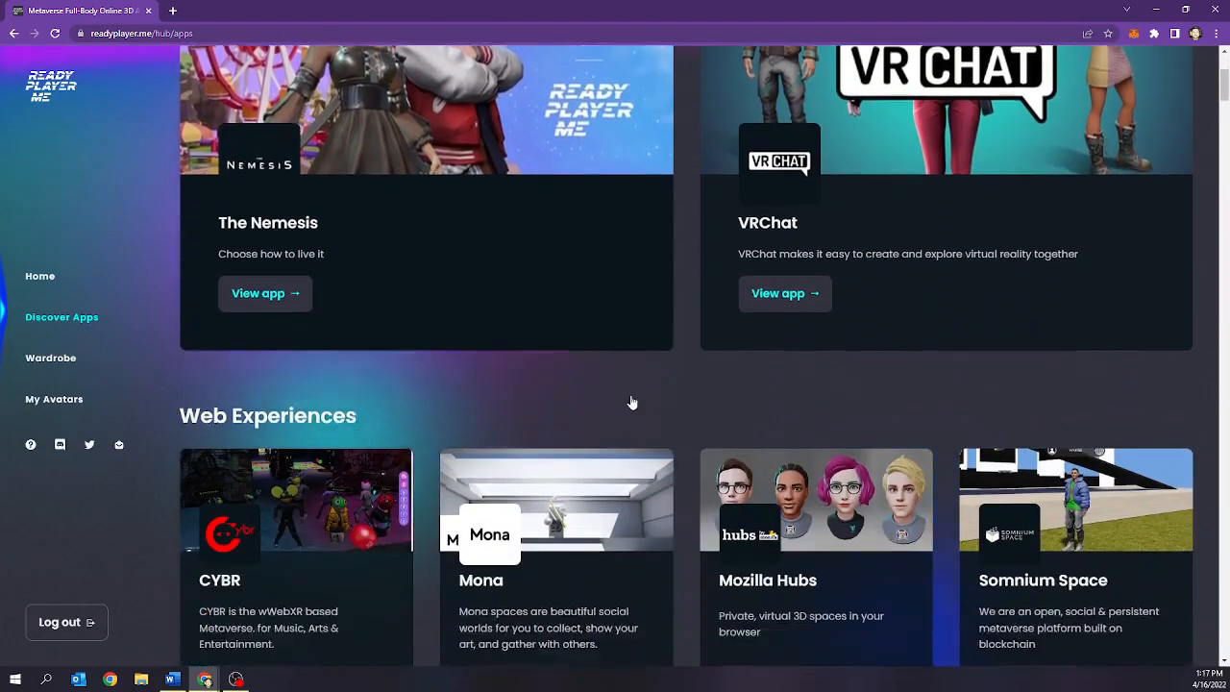
click(51, 358)
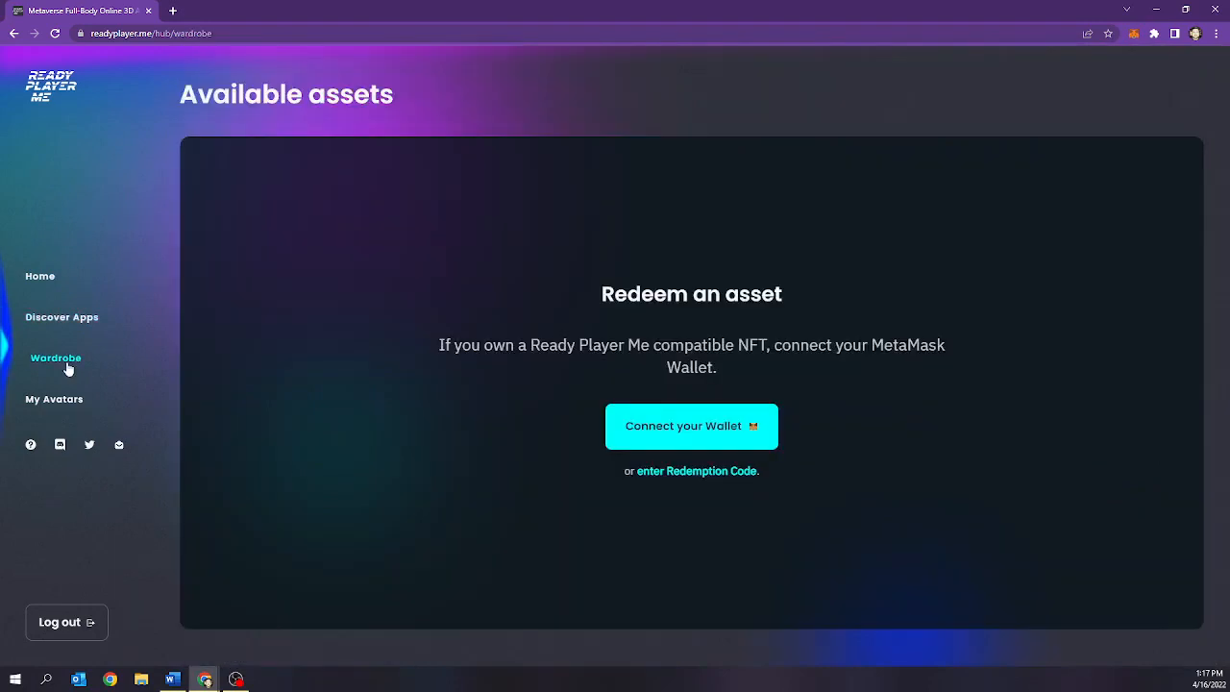
mouse_move(561, 479)
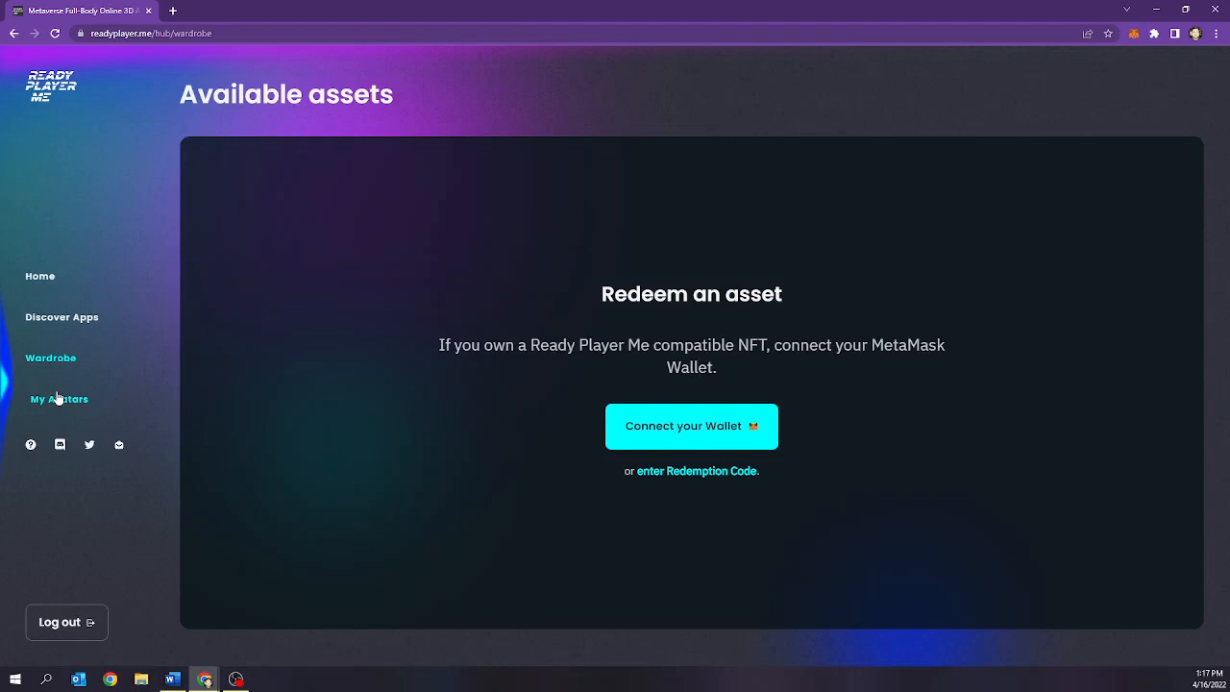
click(59, 399)
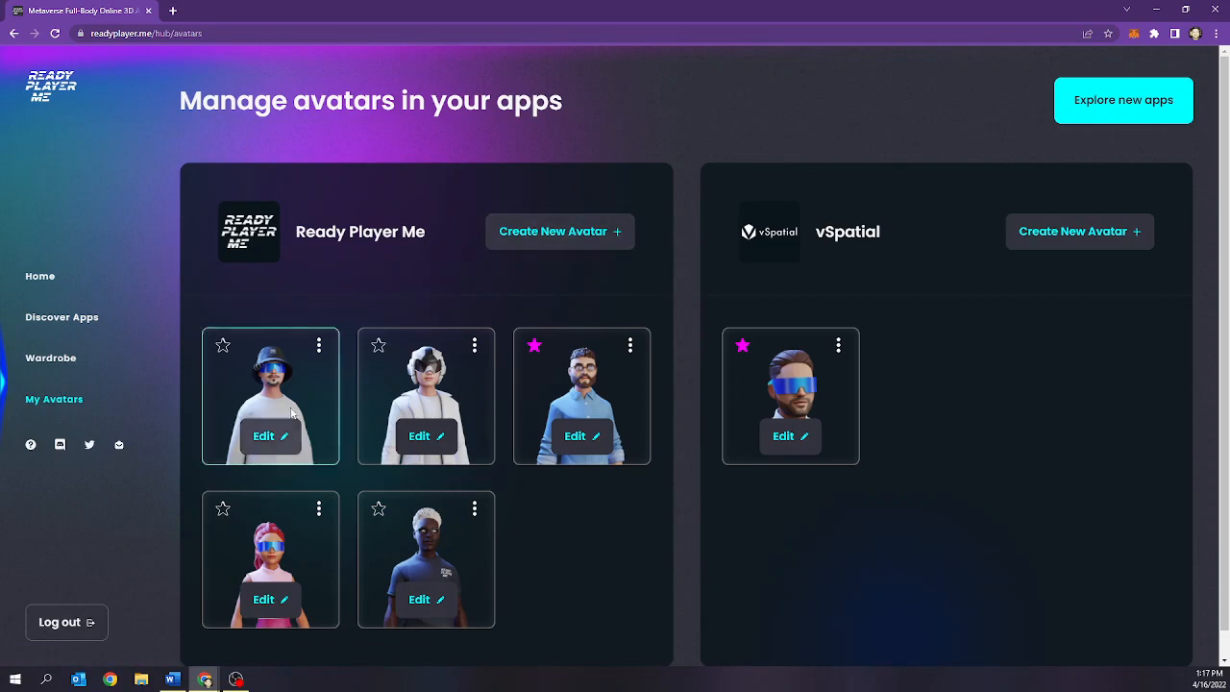
mouse_move(886, 368)
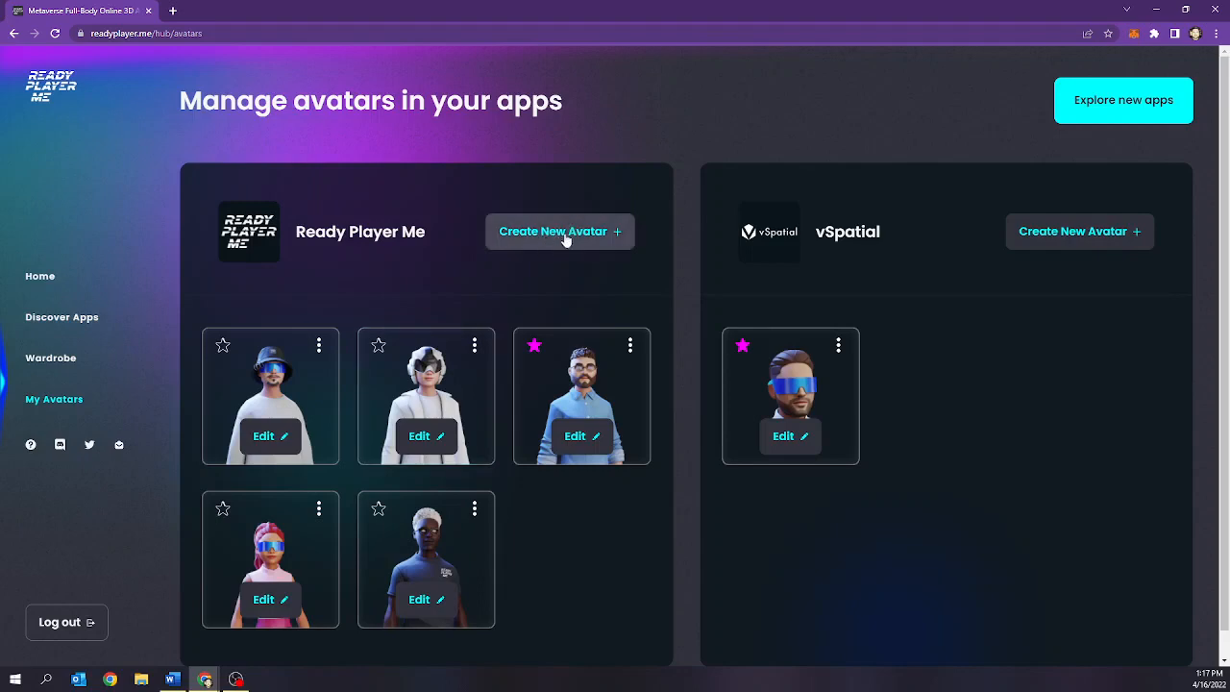
mouse_move(572, 241)
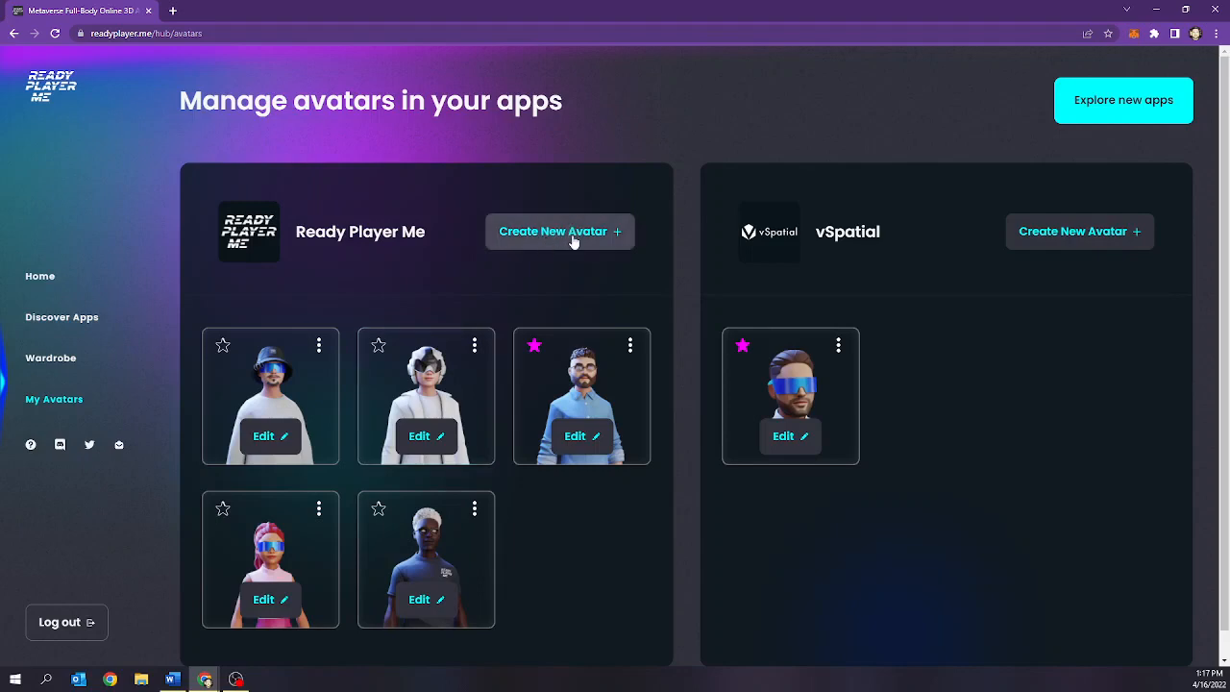
mouse_move(551, 557)
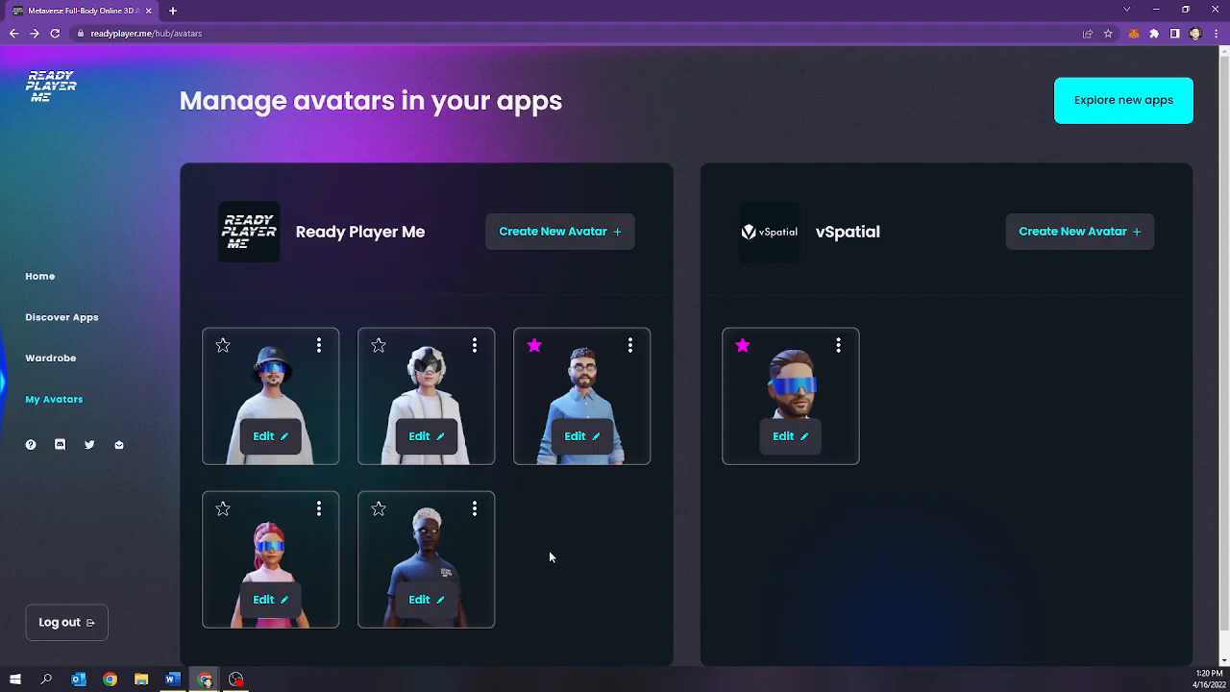
mouse_move(480, 285)
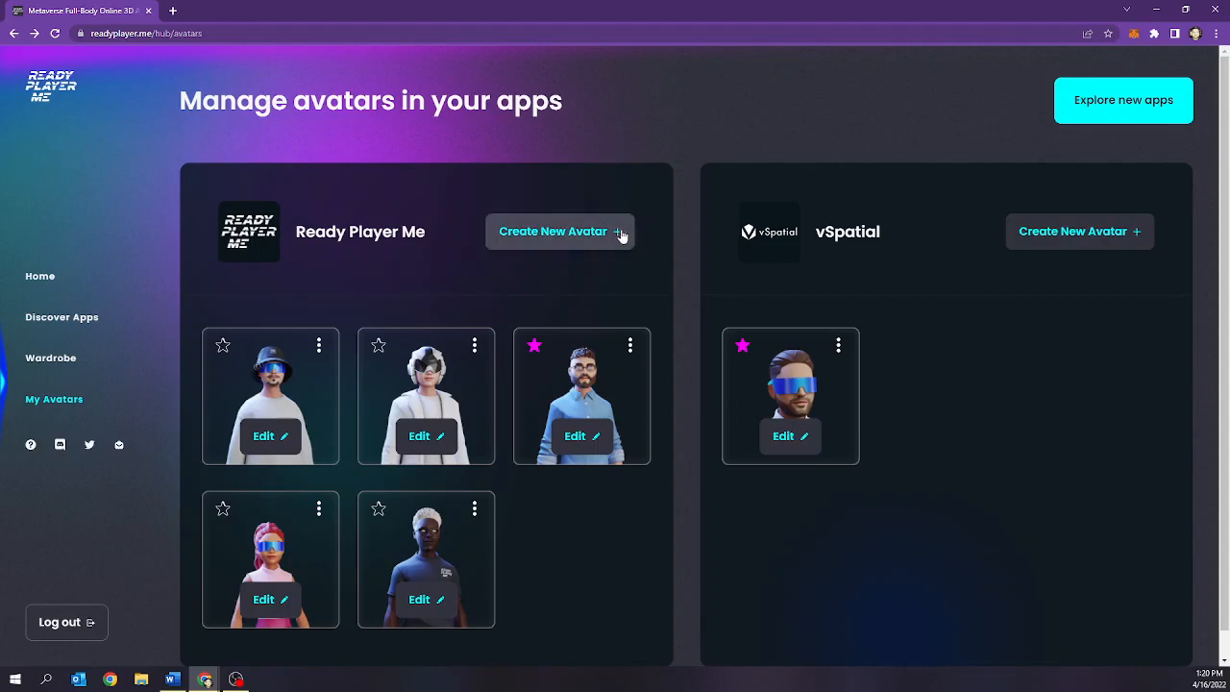
Start a brand-new avatar from scratch, skipping the selfie in favour of a preset
click(560, 231)
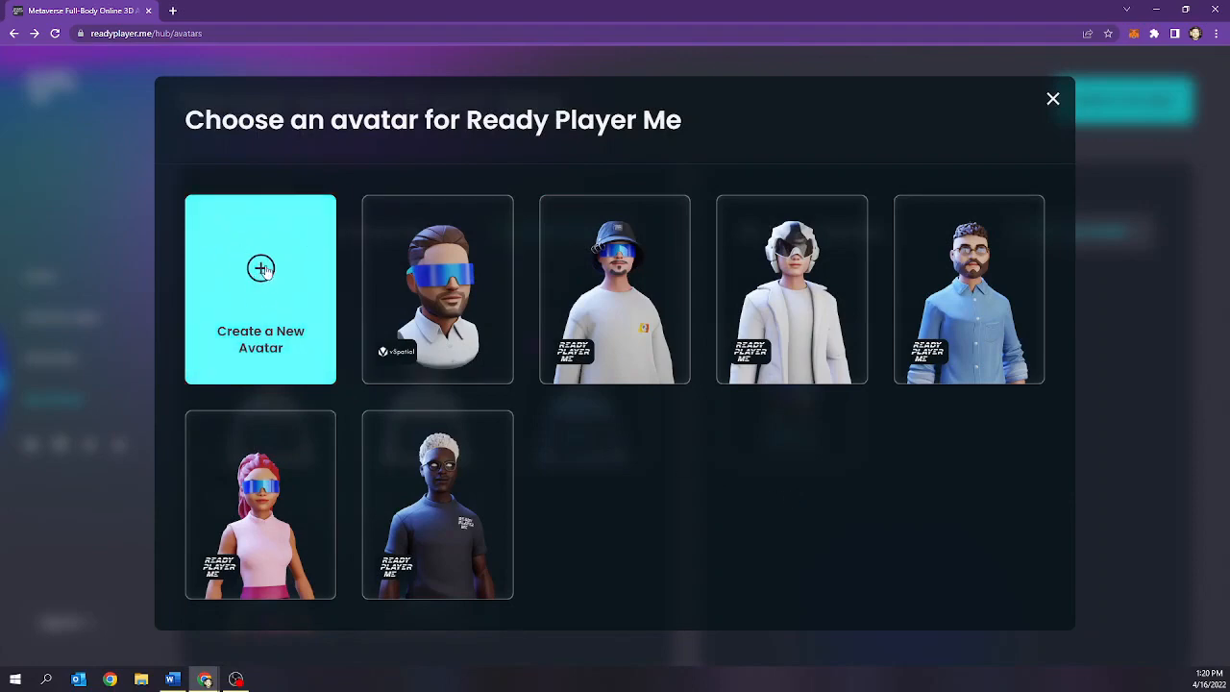
click(261, 288)
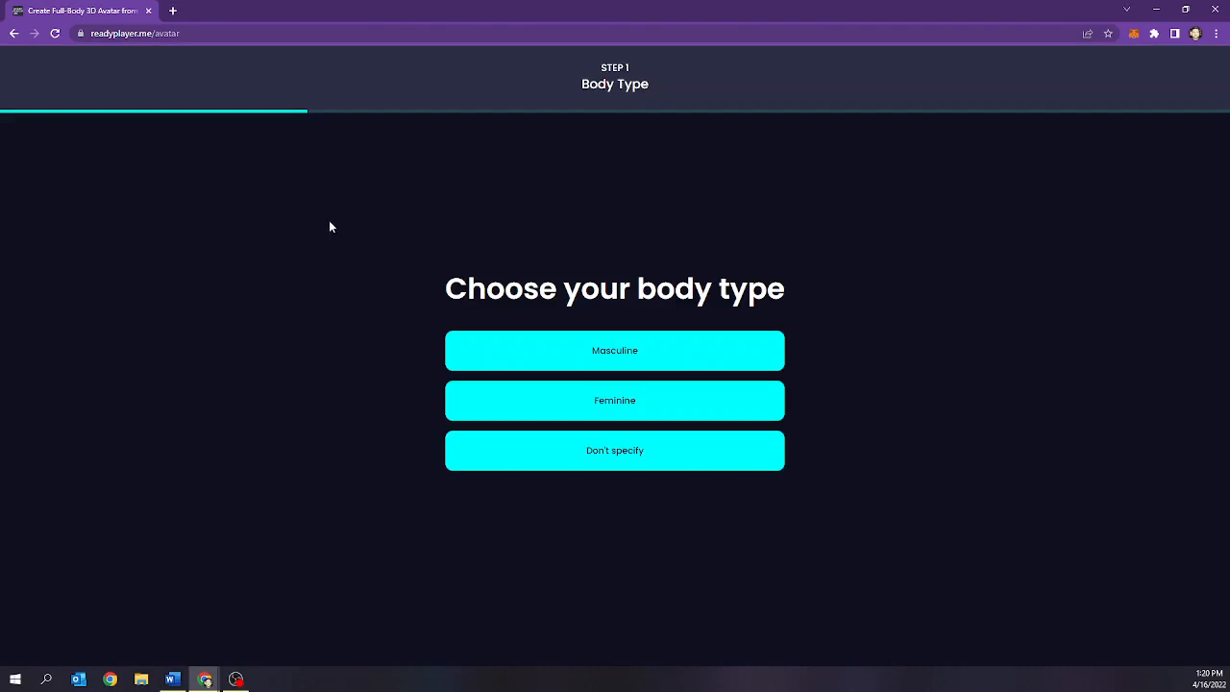
mouse_move(409, 181)
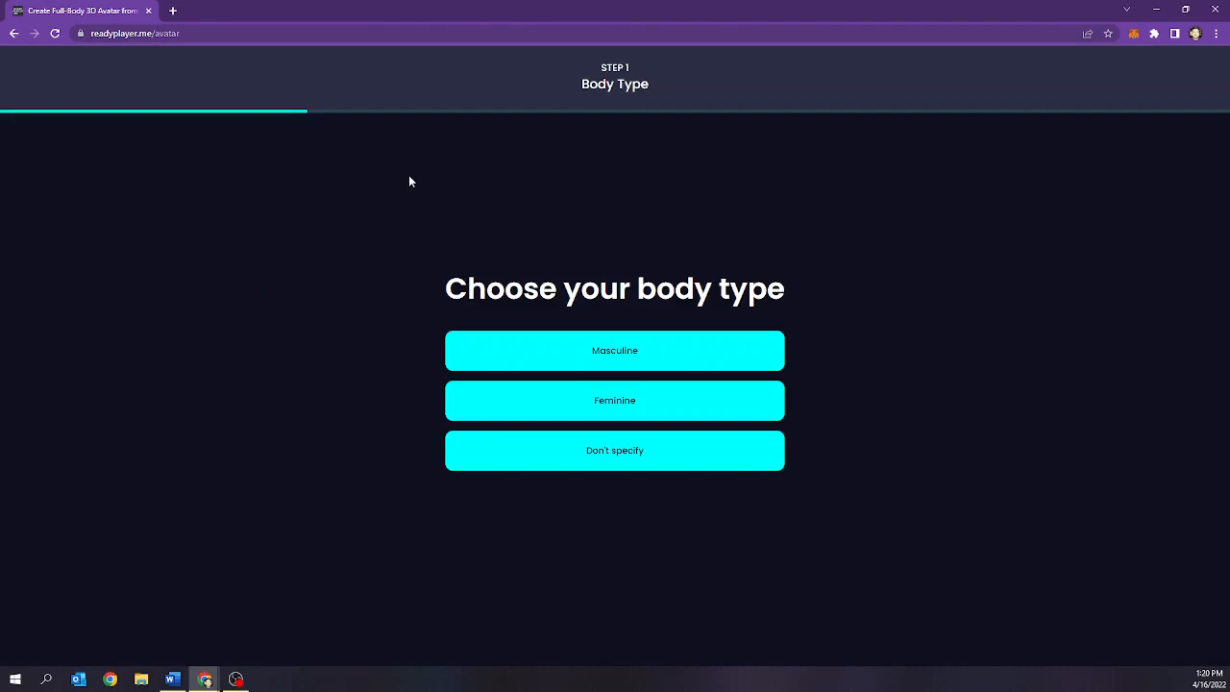
mouse_move(457, 269)
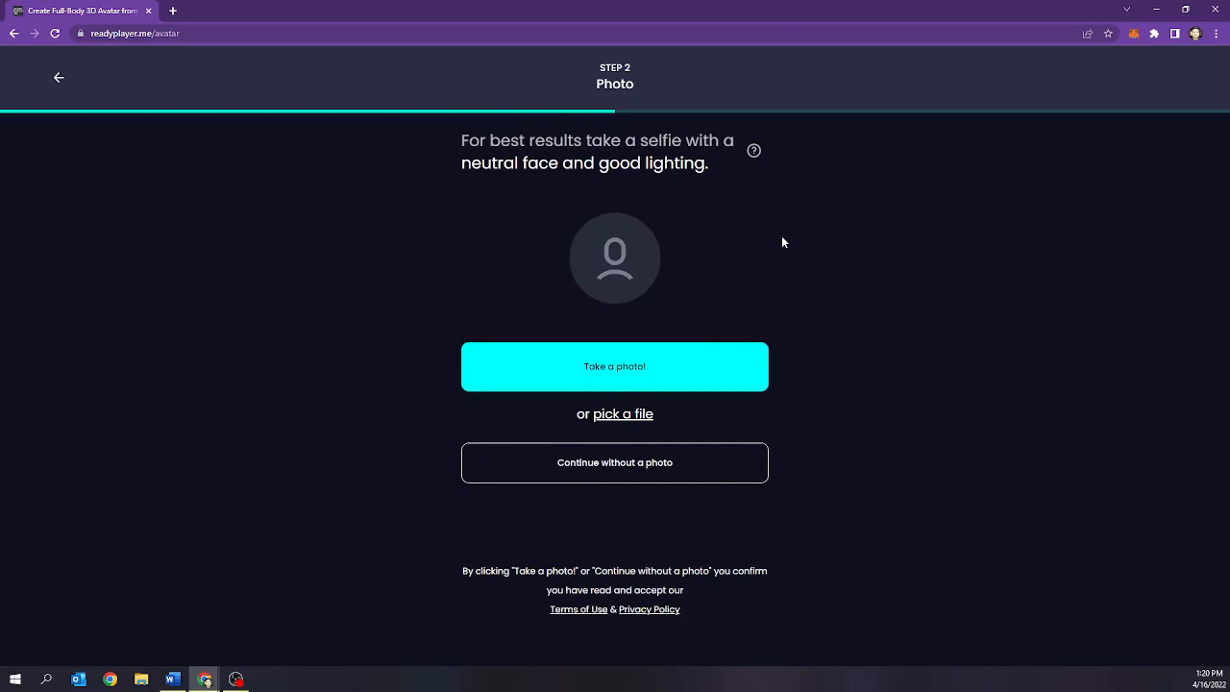
mouse_move(615, 371)
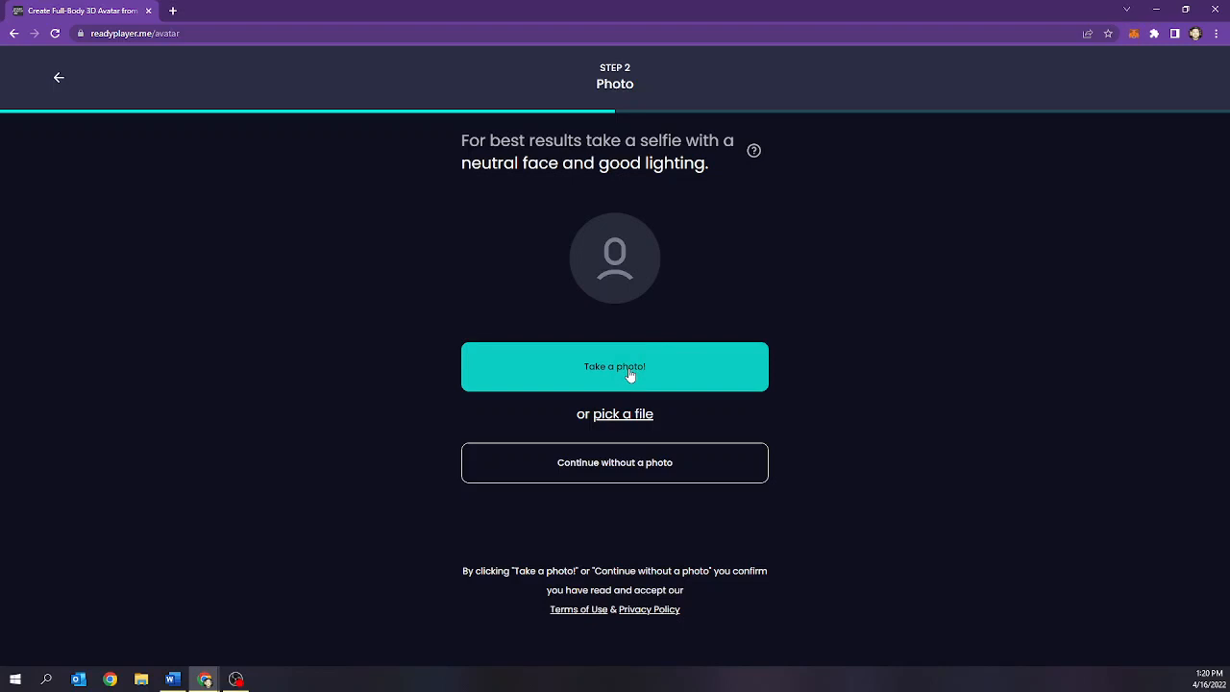
mouse_move(623, 418)
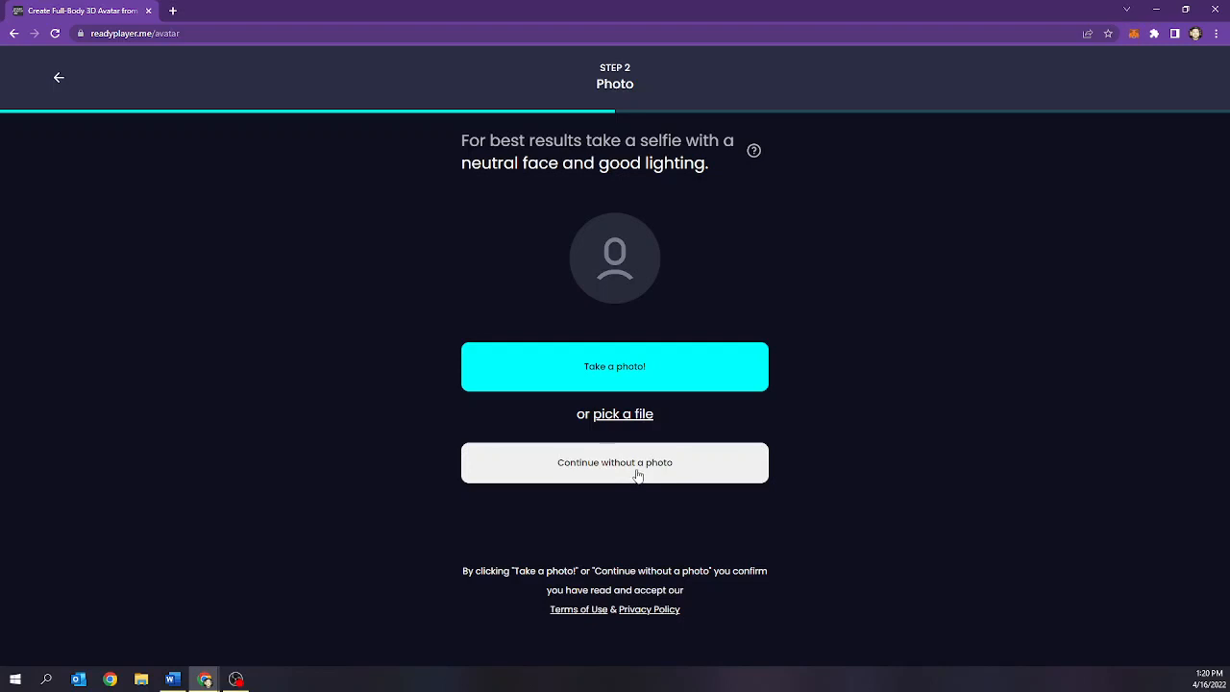
click(614, 462)
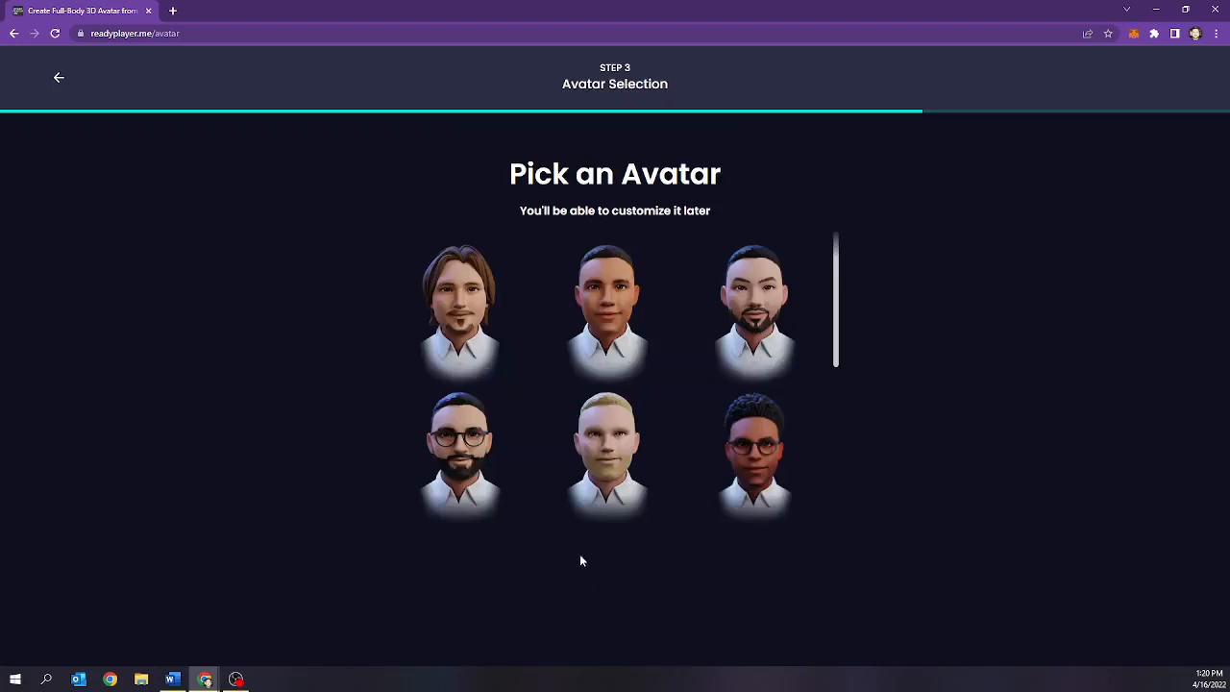
mouse_move(560, 183)
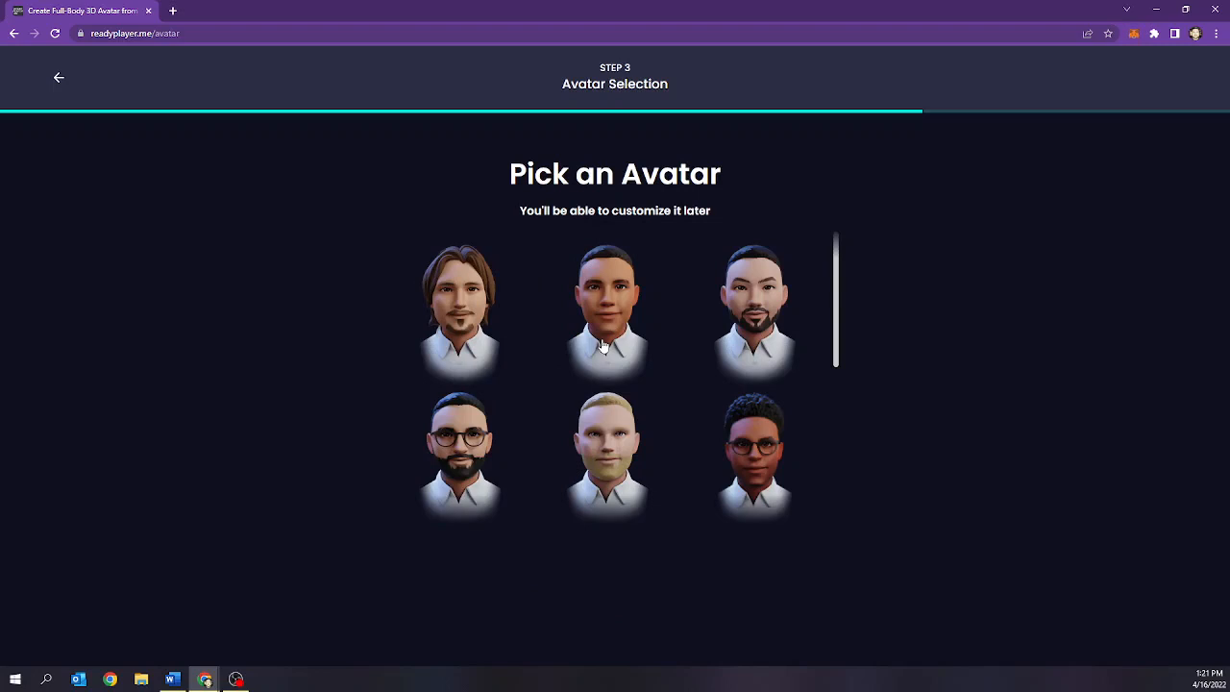
Choose the curly-haired preset avatar with glasses and continue to customizing
scroll(down, 3)
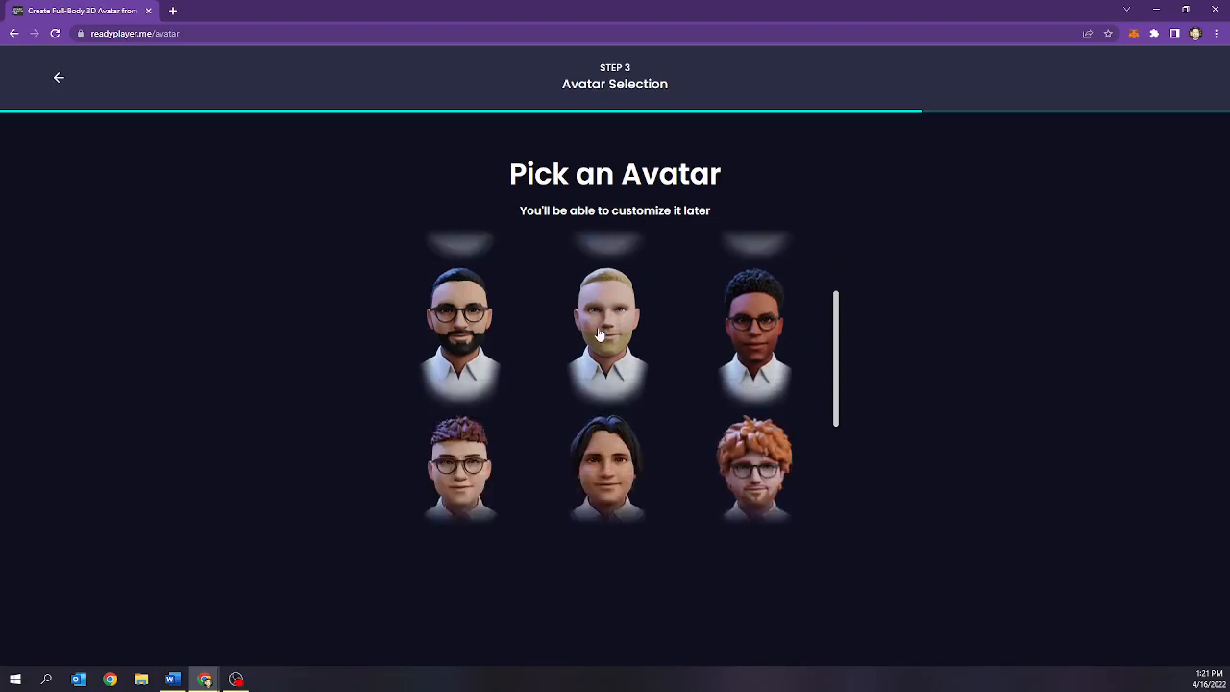
scroll(down, 3)
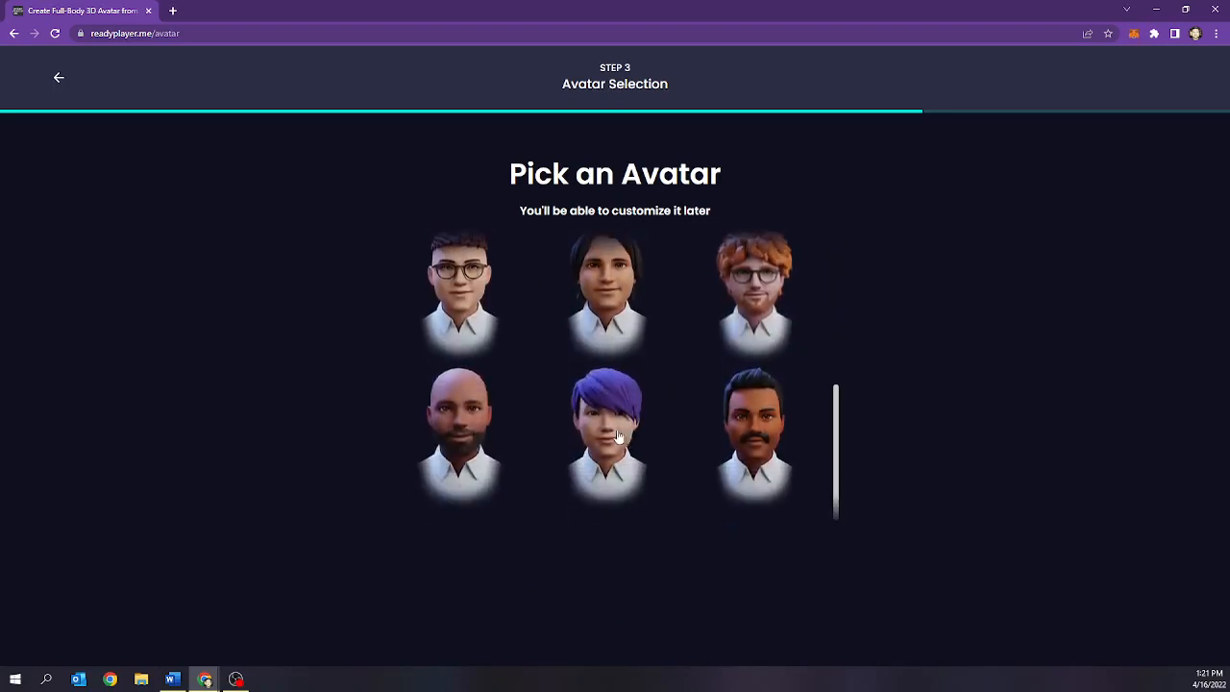
scroll(down, 3)
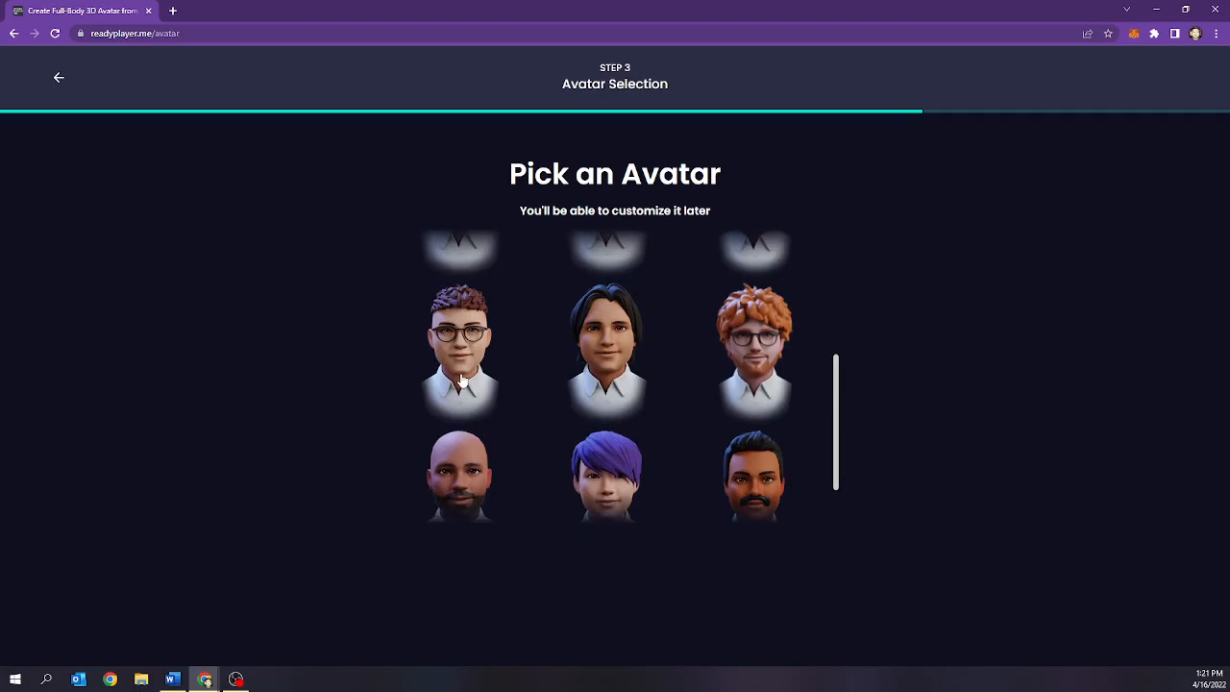
click(460, 354)
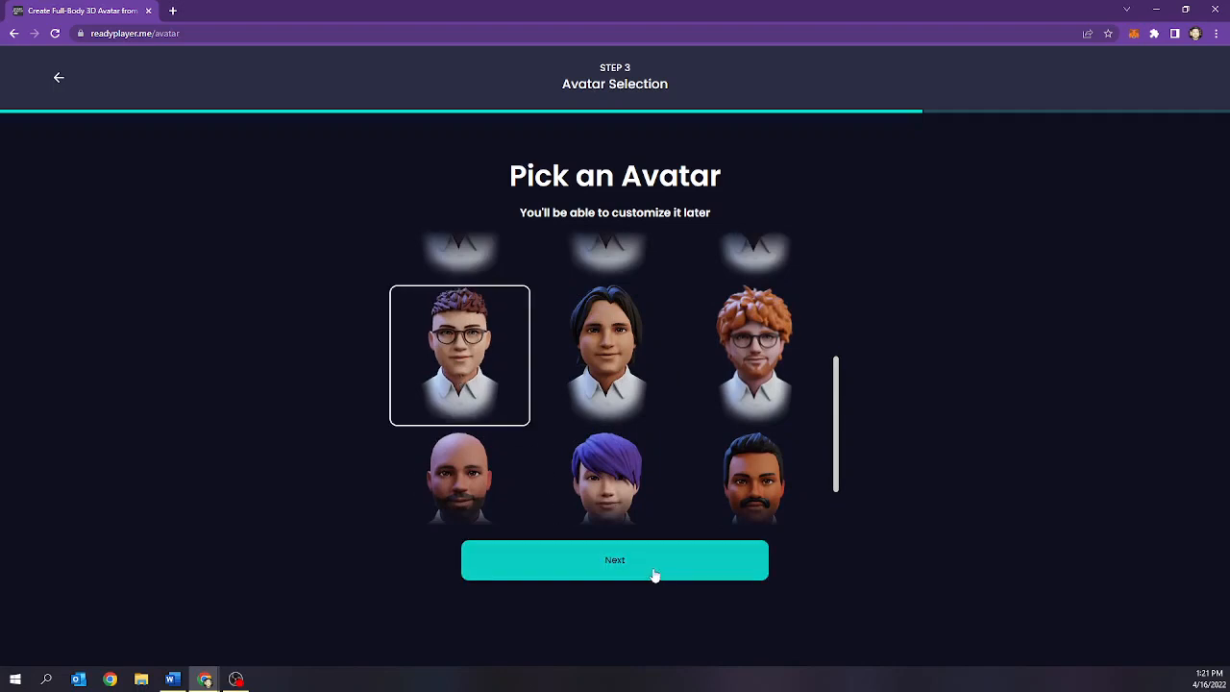
click(614, 560)
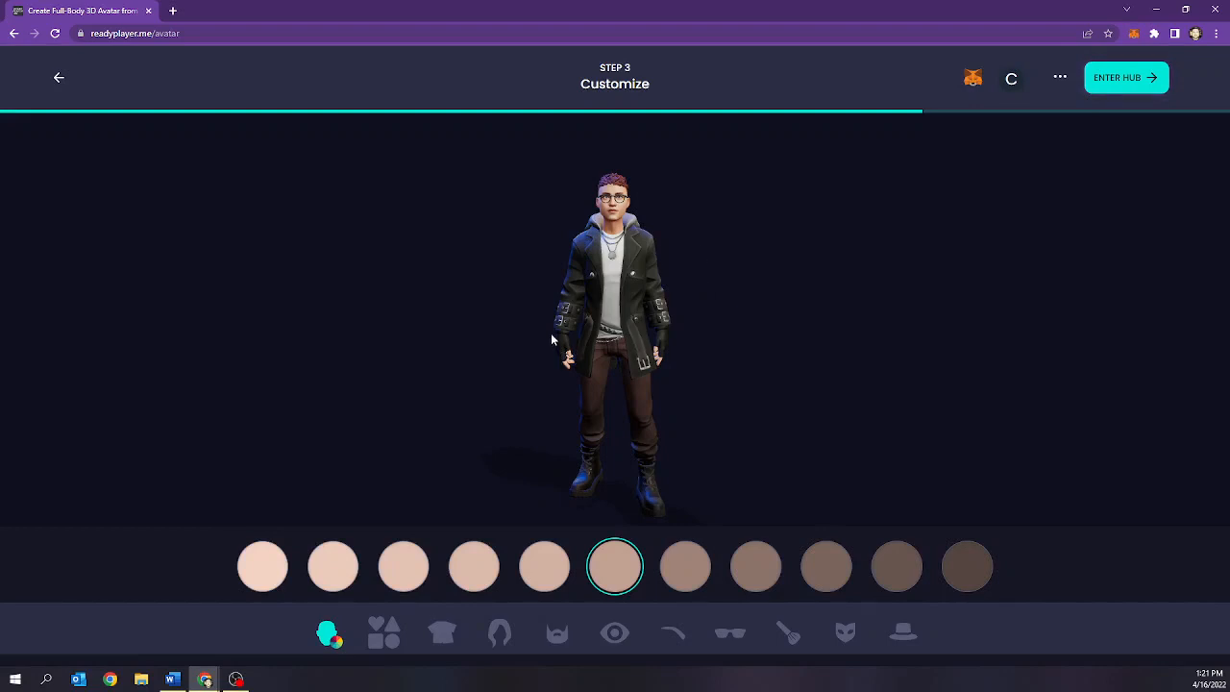
mouse_move(1028, 531)
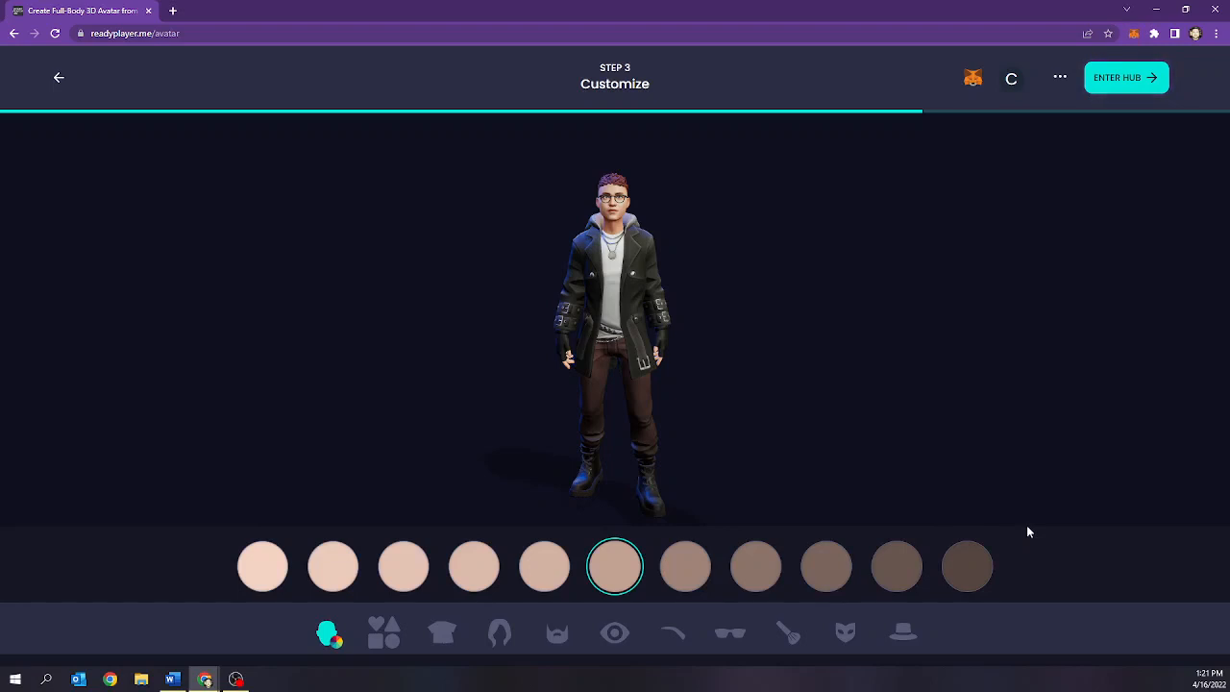
mouse_move(219, 561)
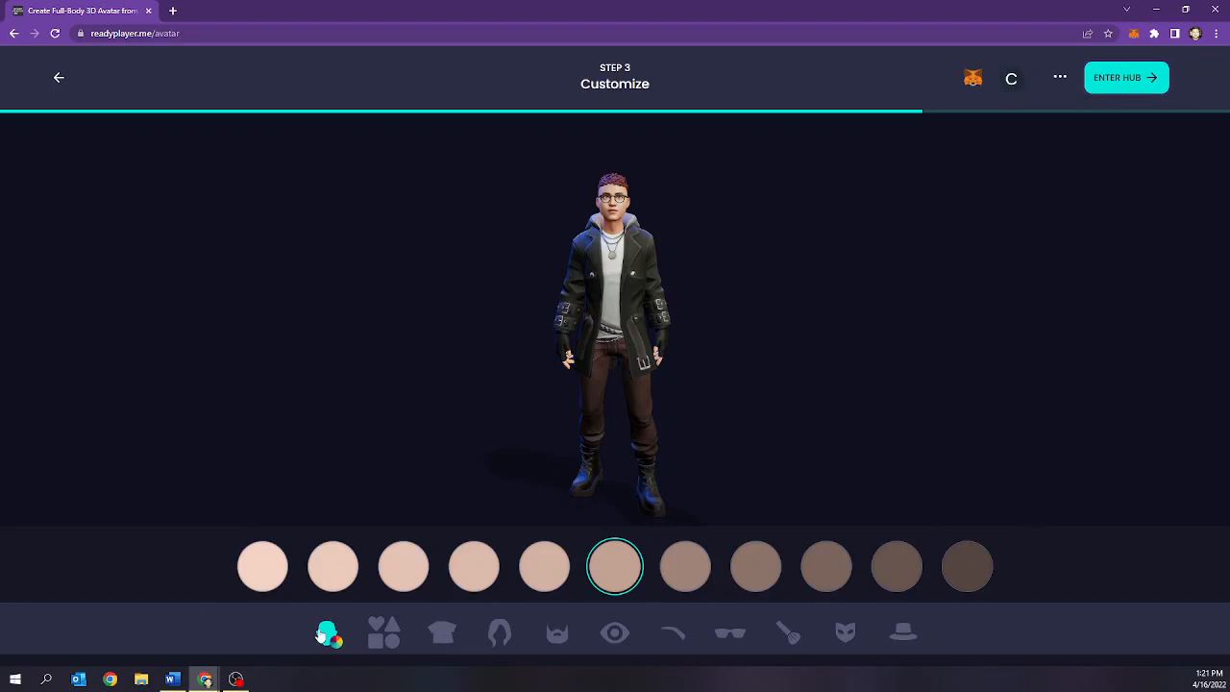
mouse_move(769, 565)
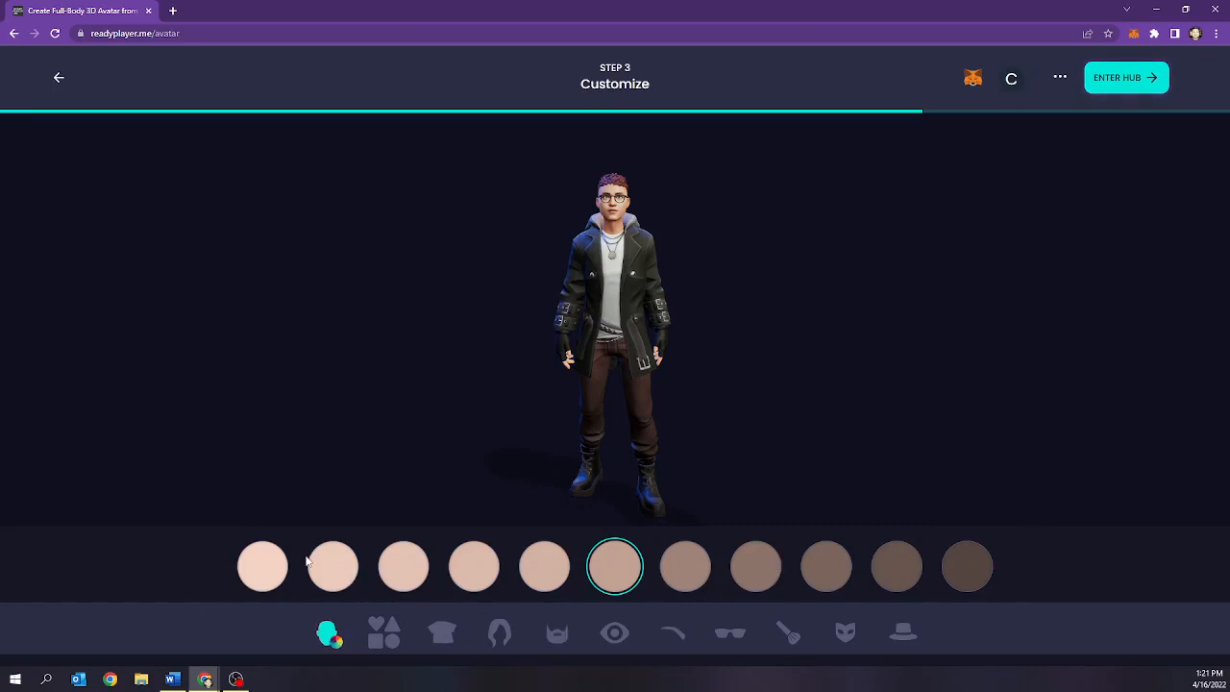
mouse_move(504, 578)
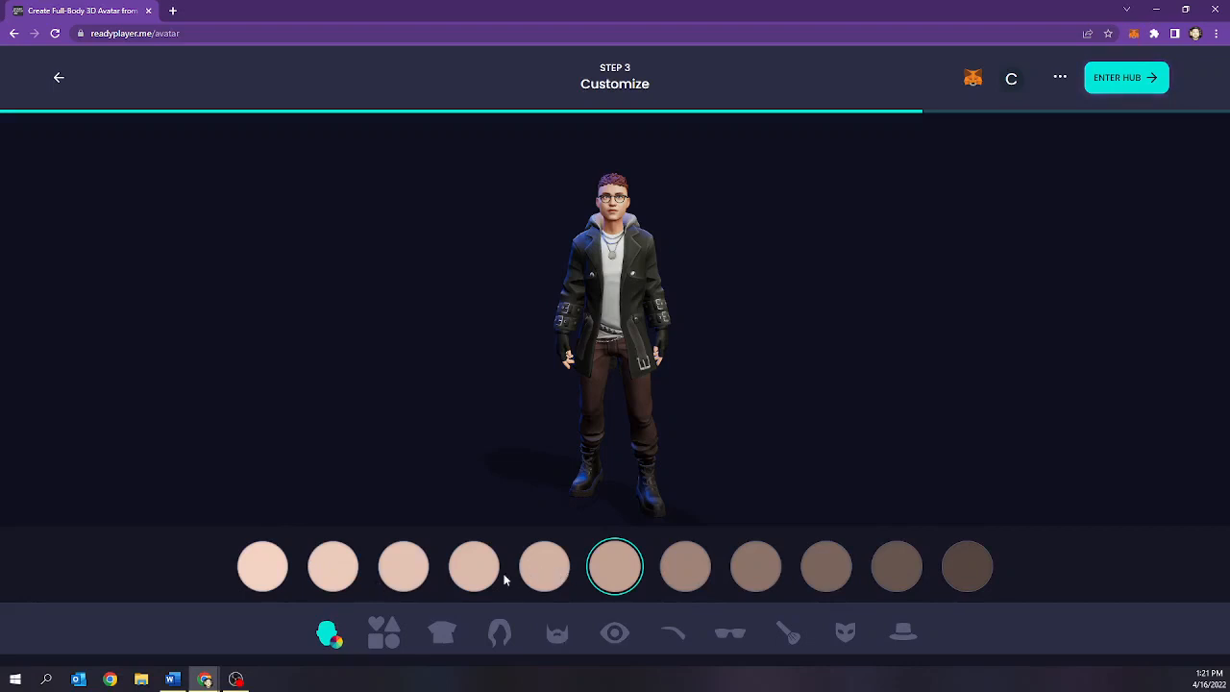
Give the avatar a lighter skin tone and a different face shape
click(403, 566)
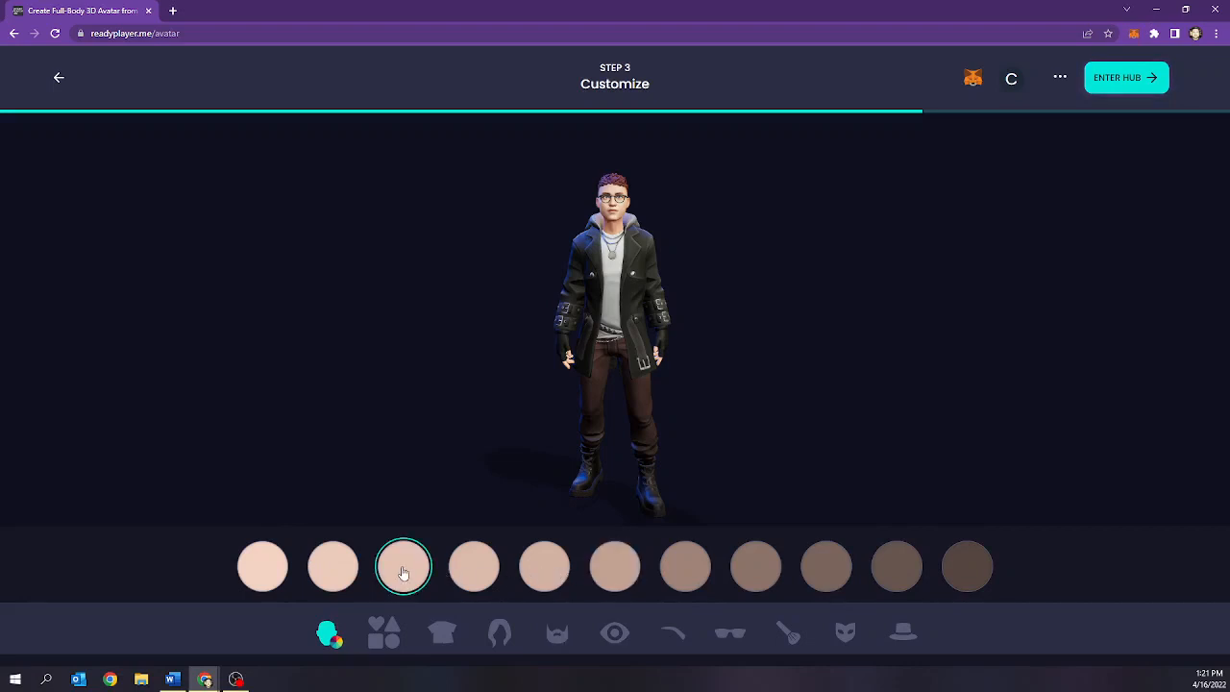
click(472, 565)
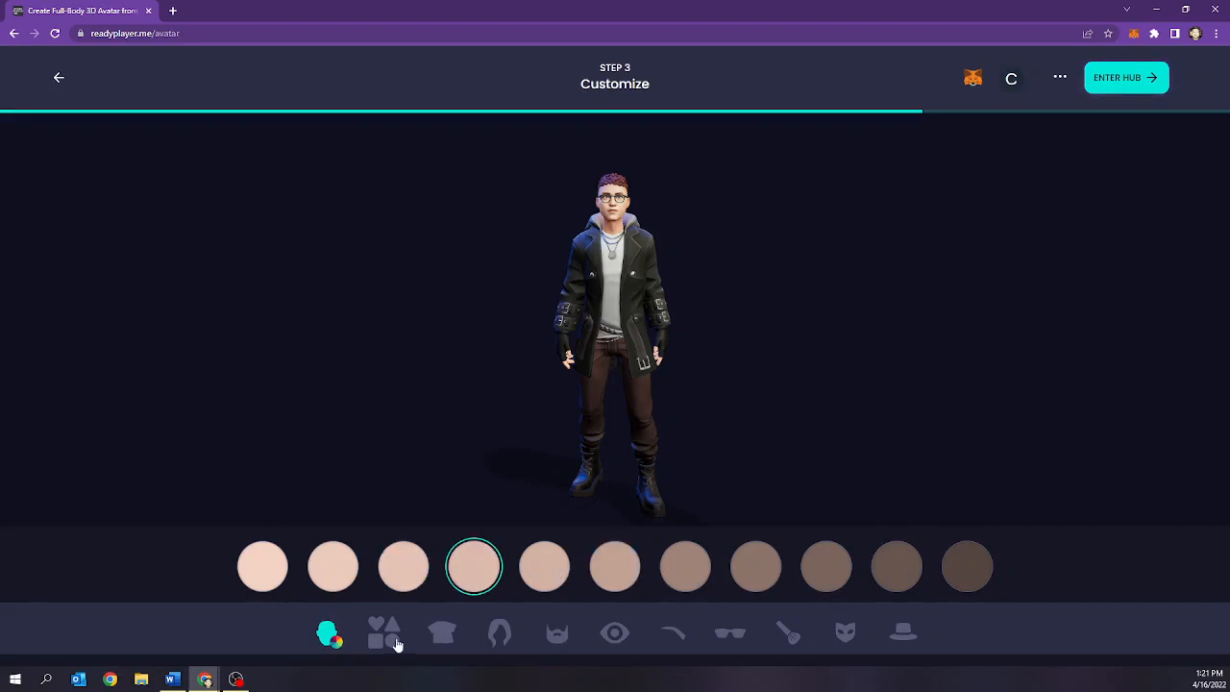
click(384, 632)
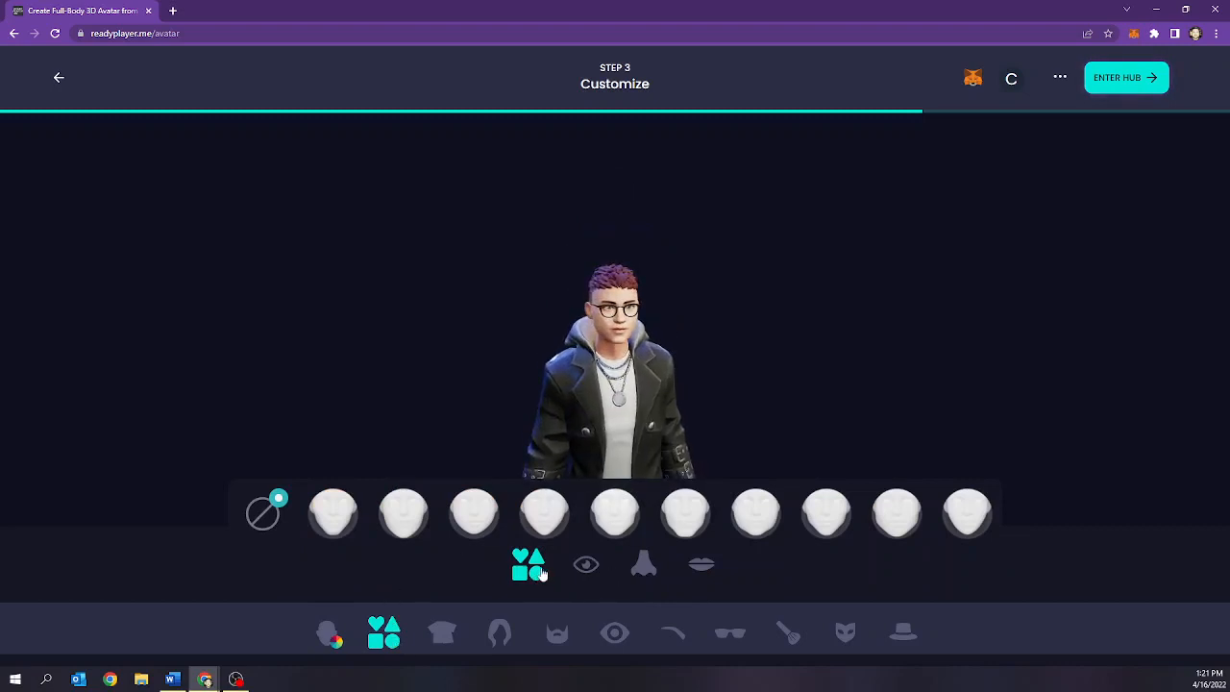
click(403, 513)
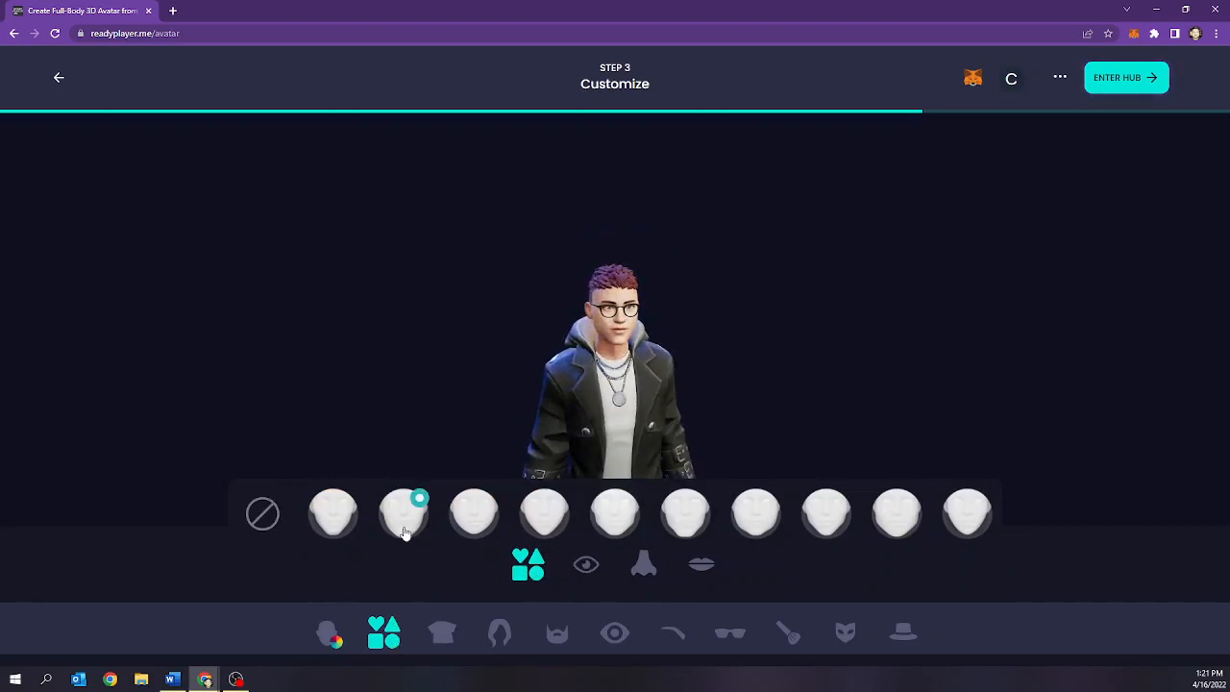
Browse eye and nose shapes and choose a different lip shape
click(586, 564)
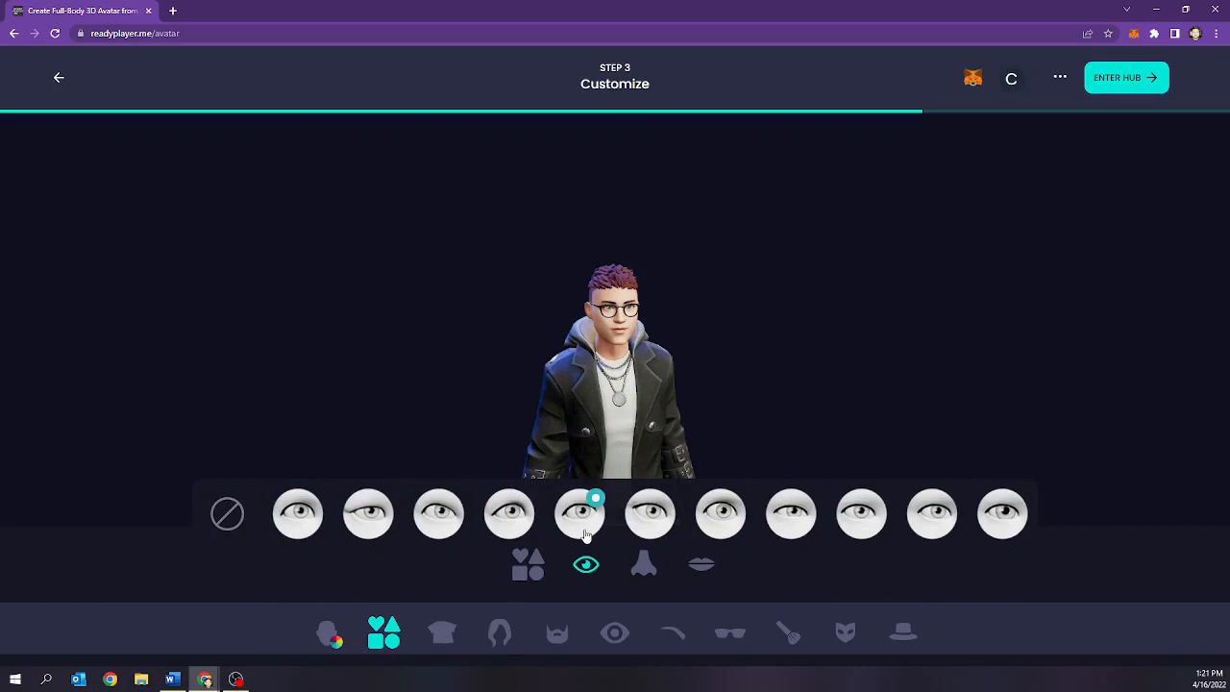
click(644, 564)
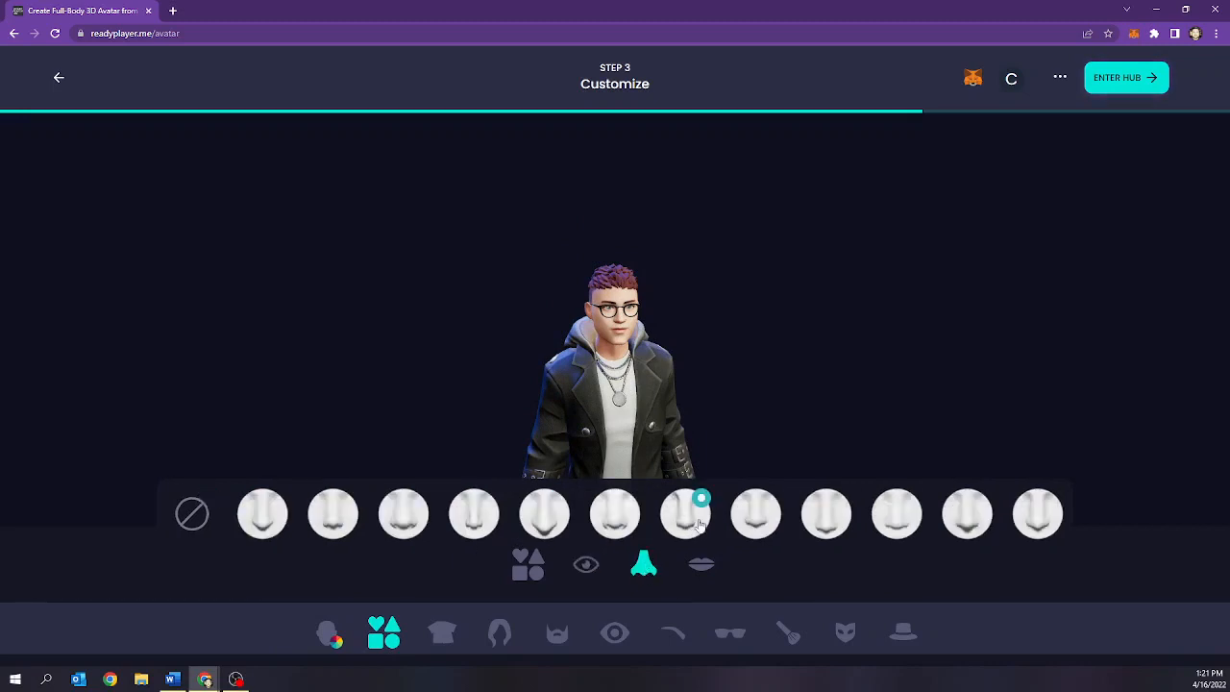
click(702, 564)
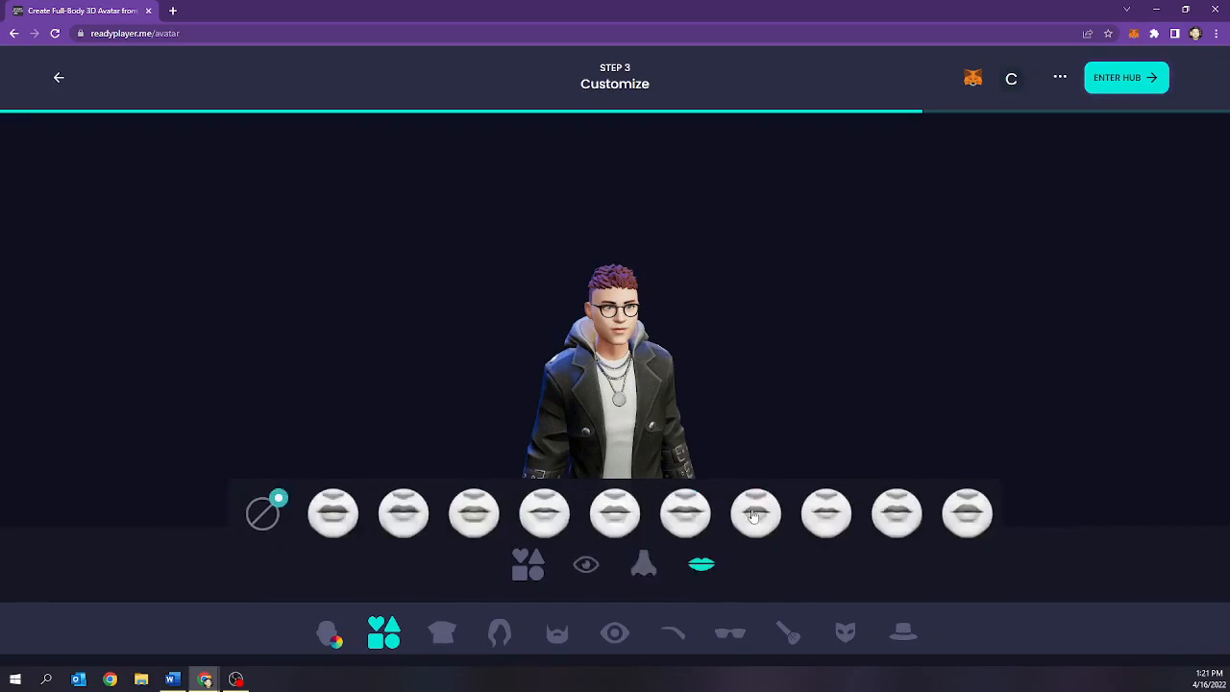
click(754, 512)
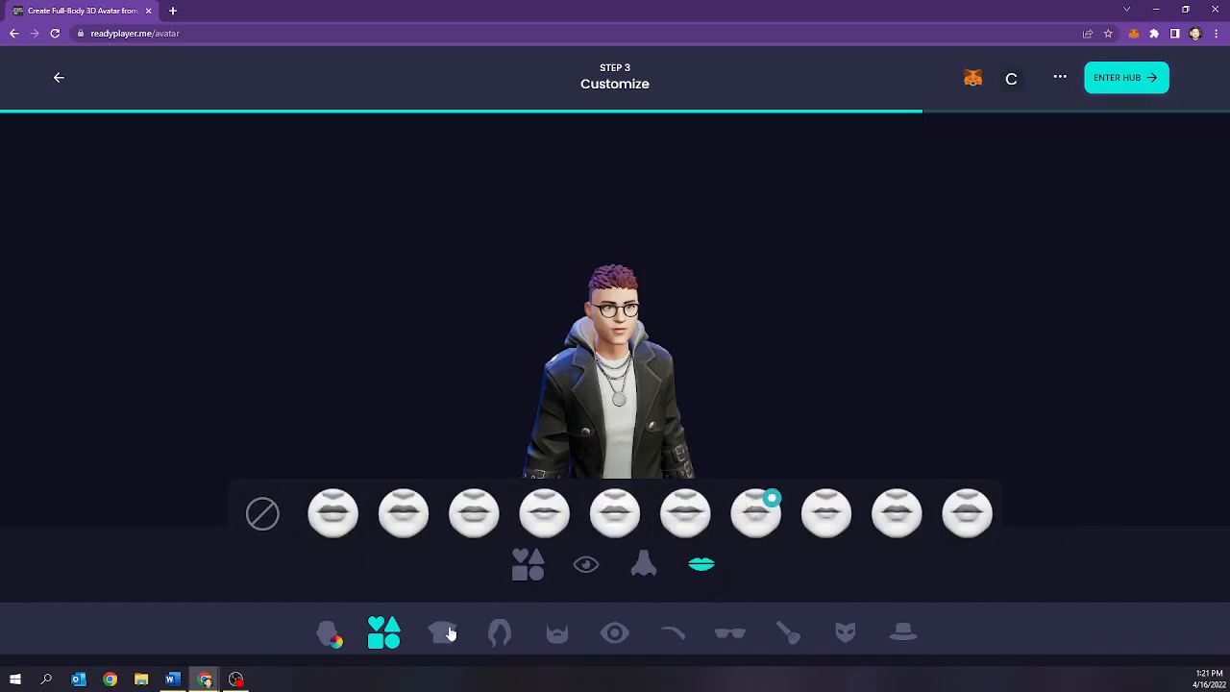
click(443, 631)
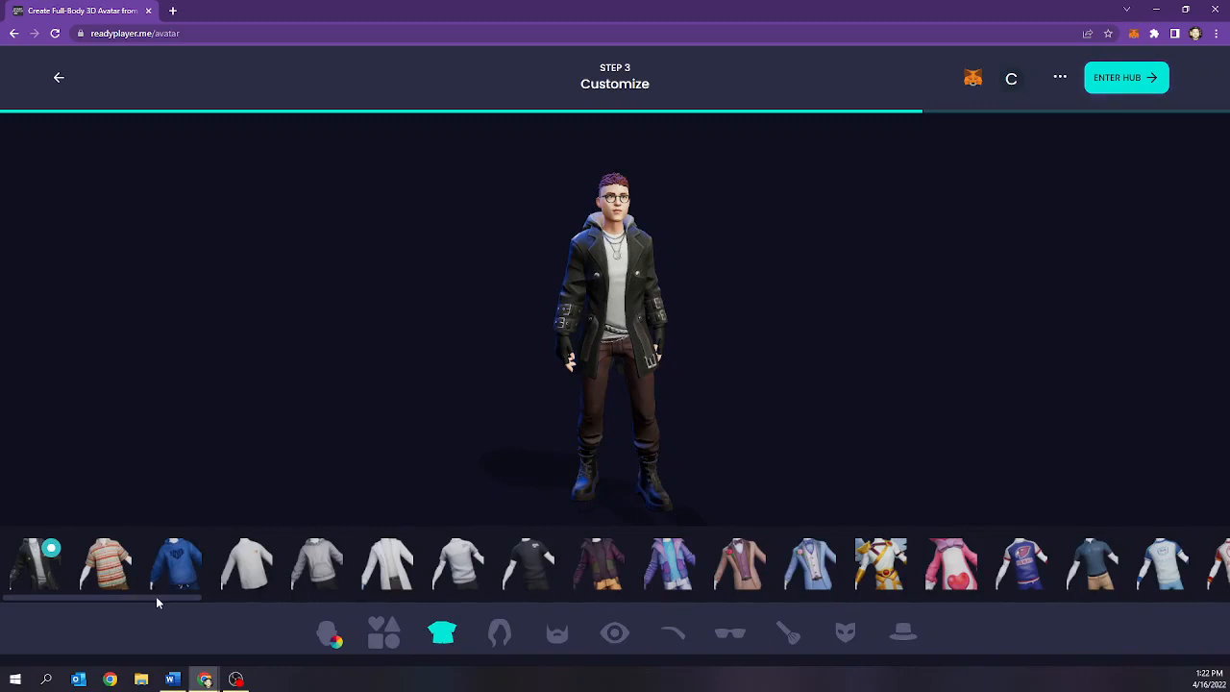
Scroll through the outfit carousel and dress the avatar in the Dune armor
scroll(right, 3)
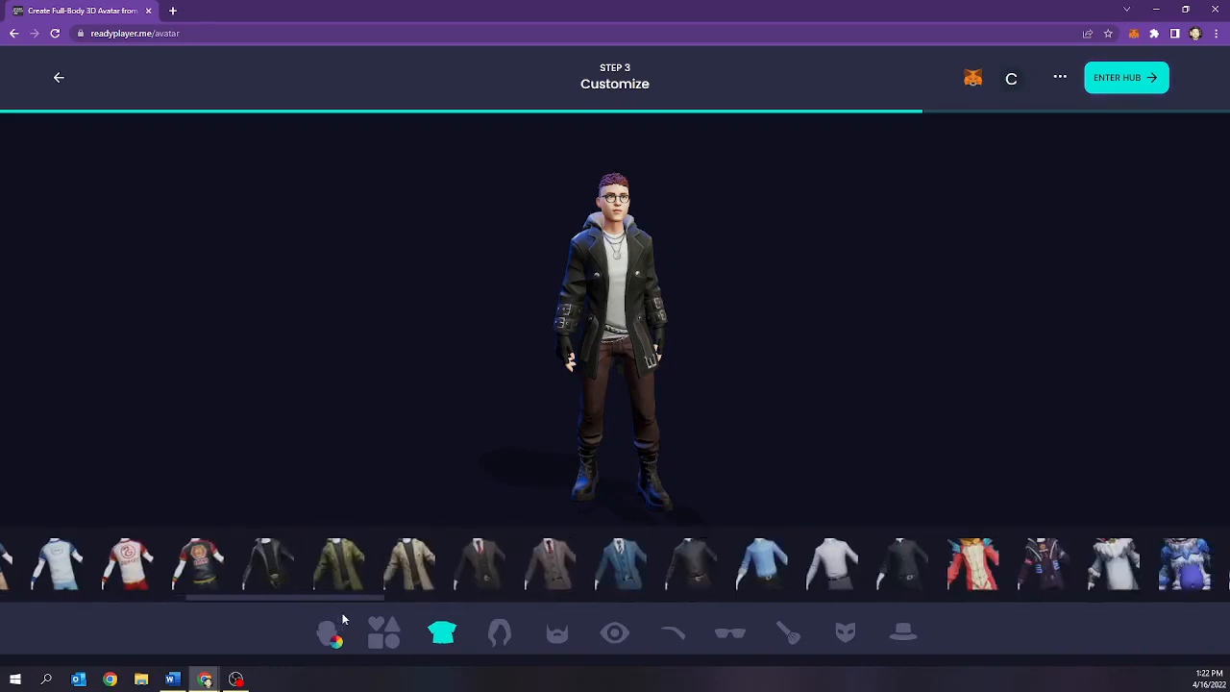
scroll(right, 3)
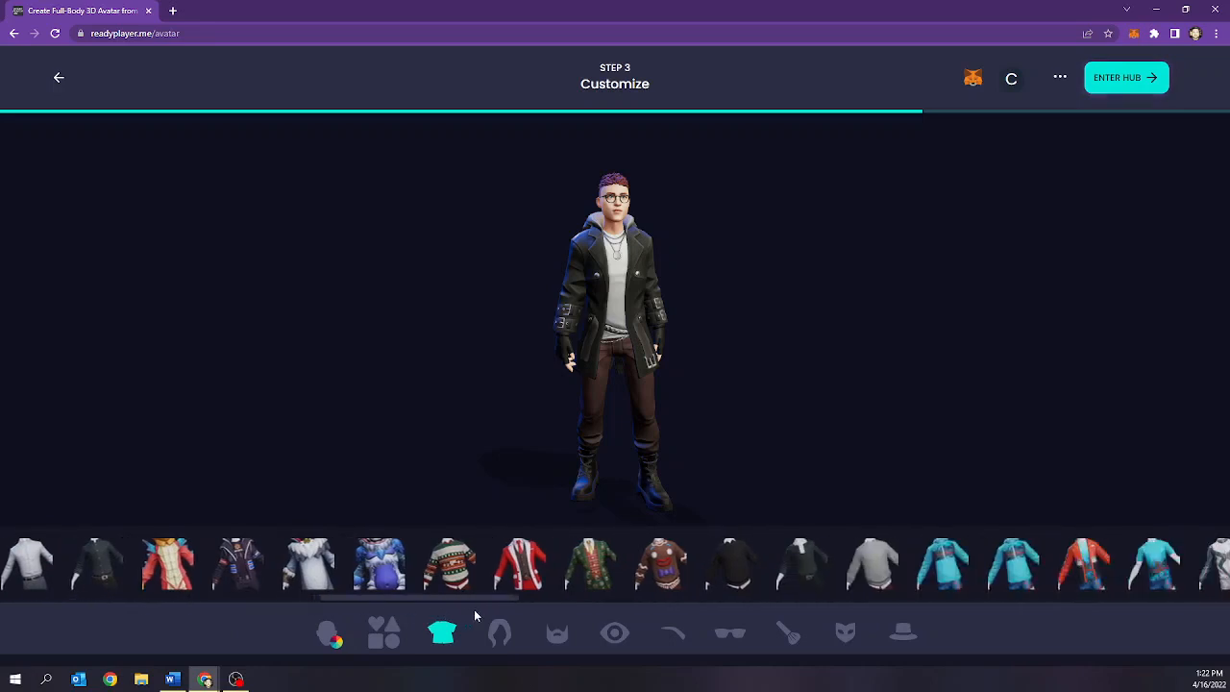
scroll(right, 3)
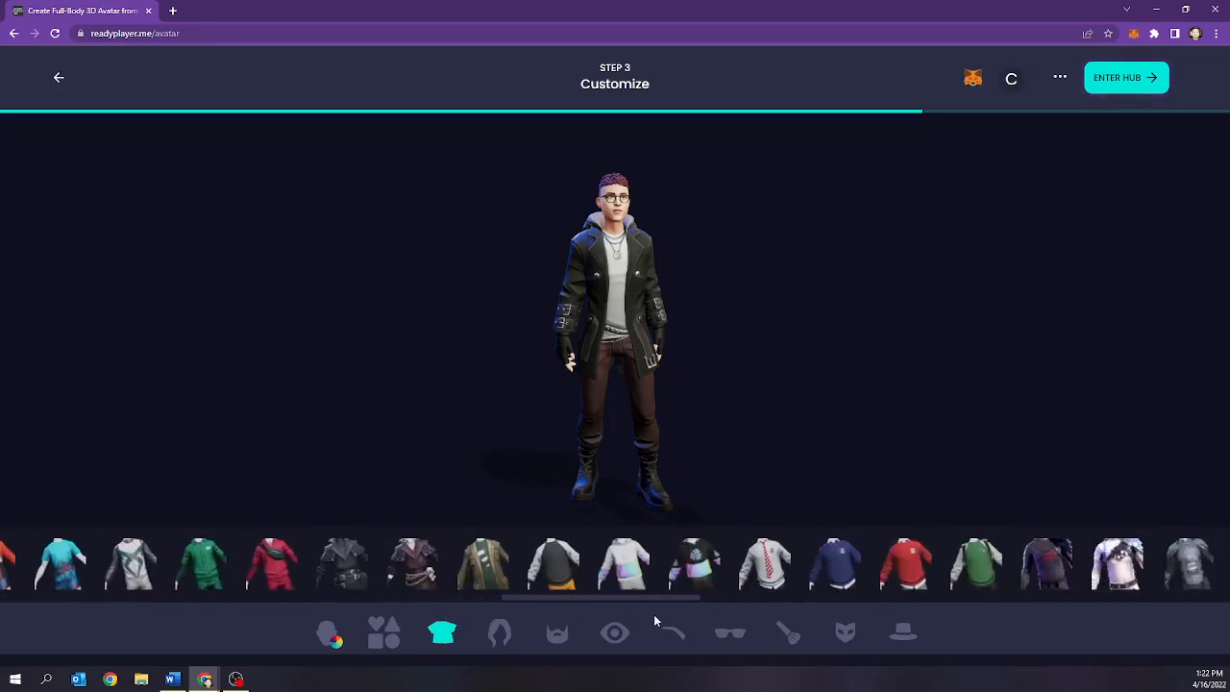
scroll(right, 3)
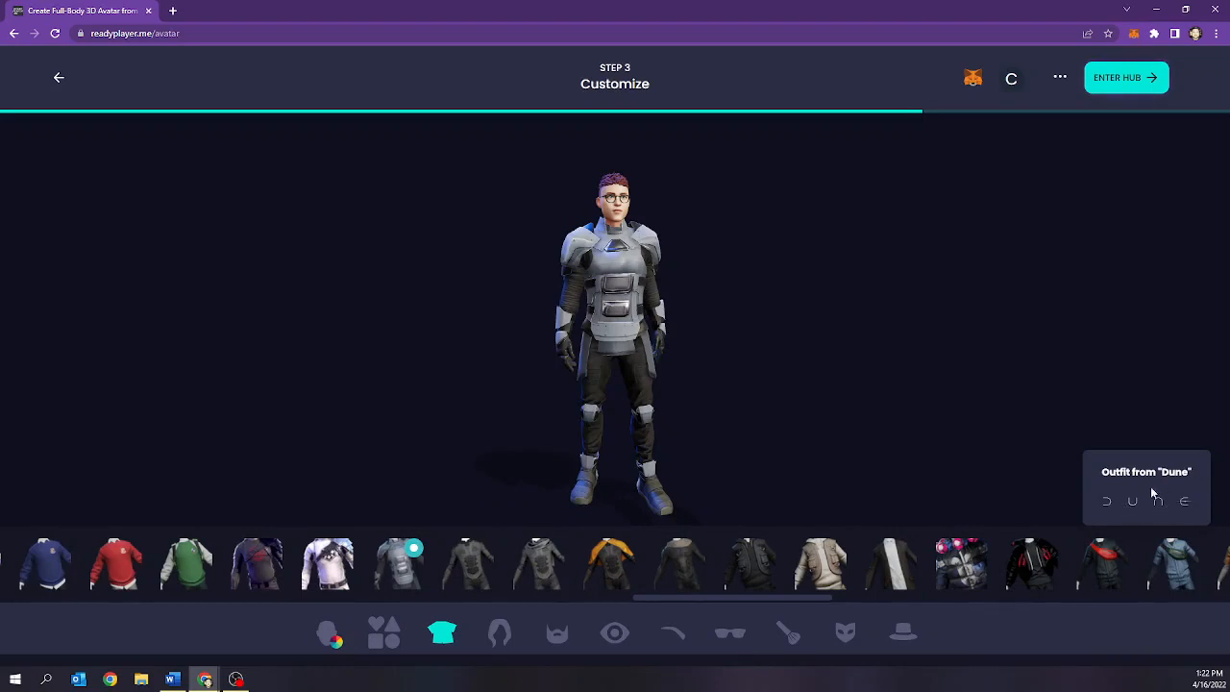
click(499, 631)
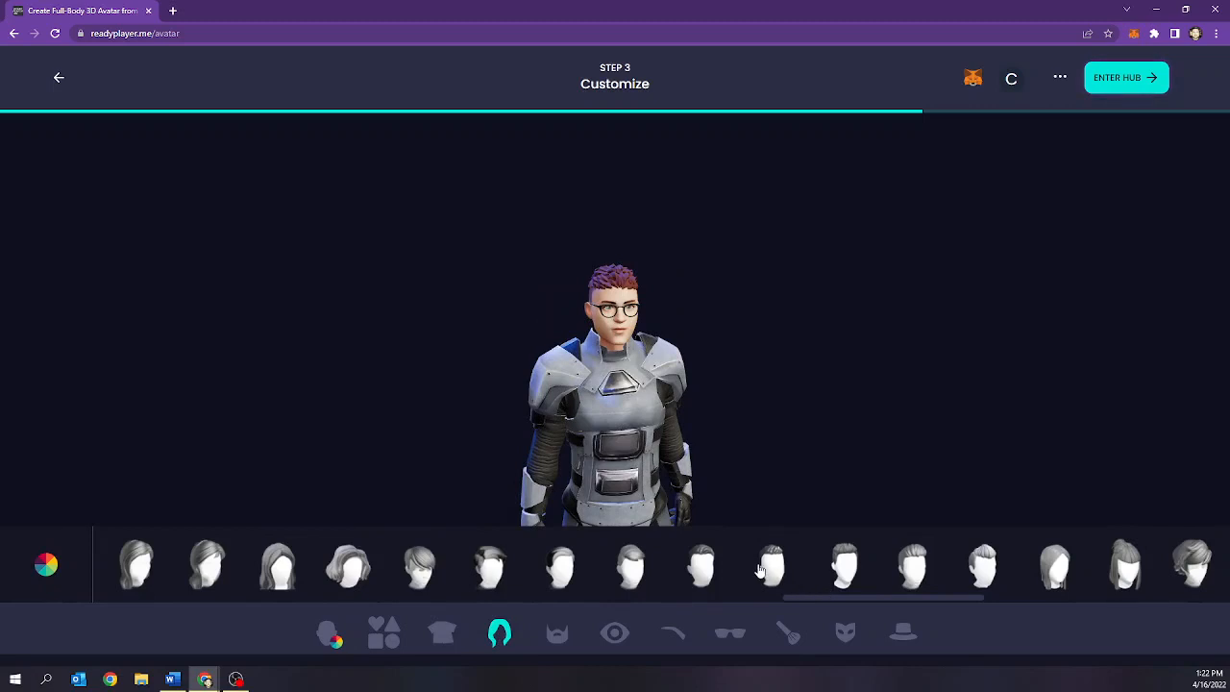
Give the avatar a short slicked hairstyle coloured dark brown
click(769, 566)
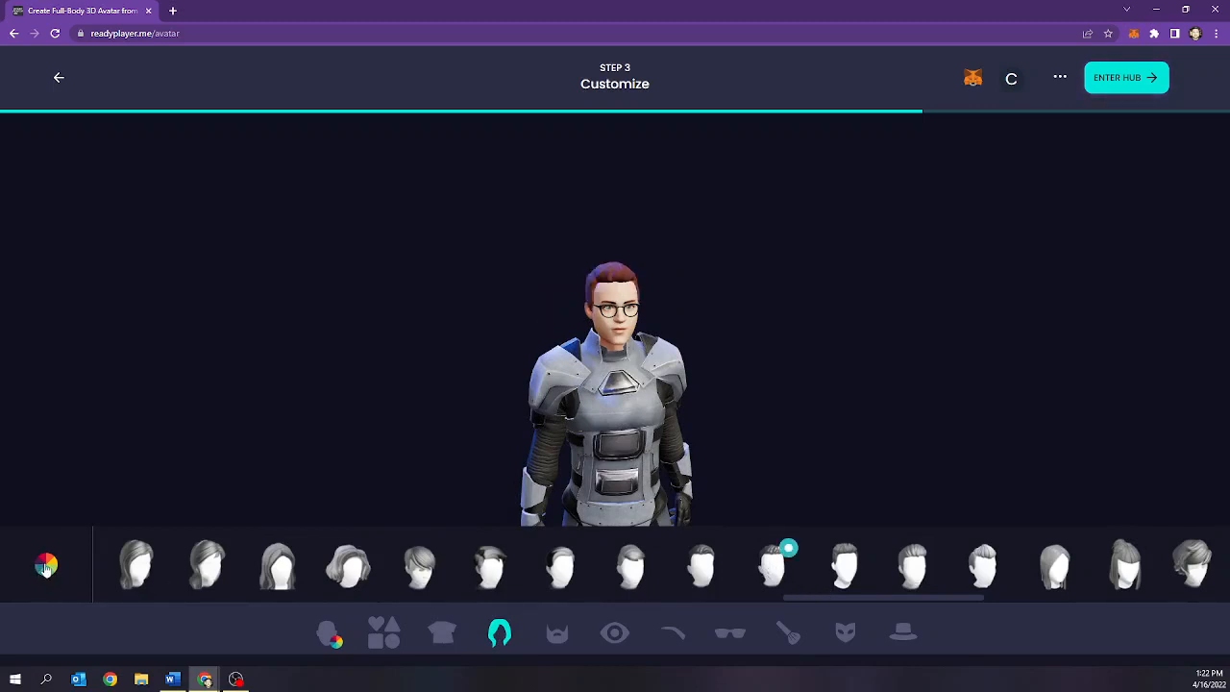
click(46, 564)
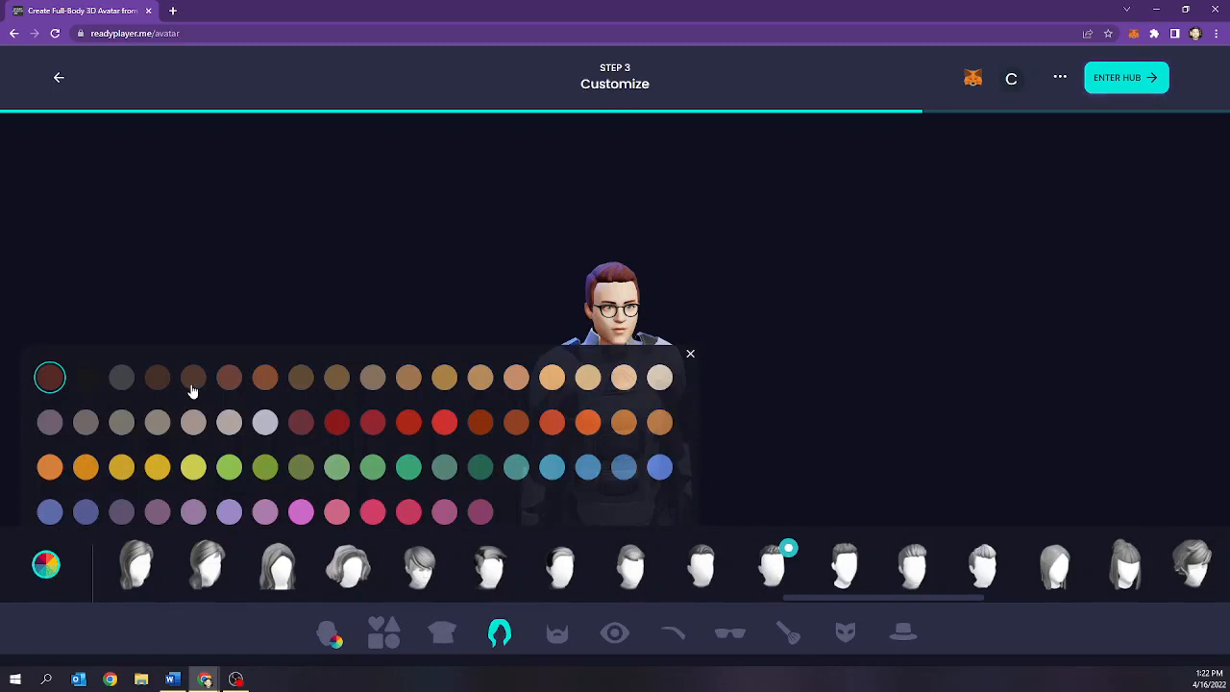
click(157, 376)
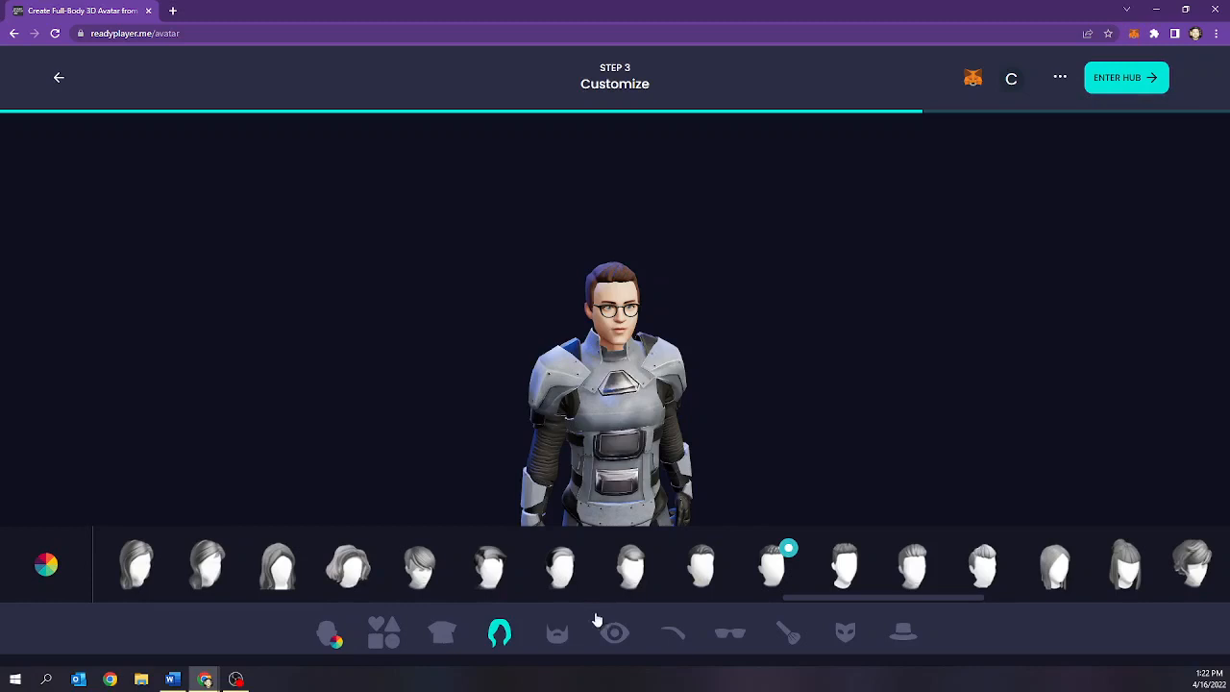
click(557, 632)
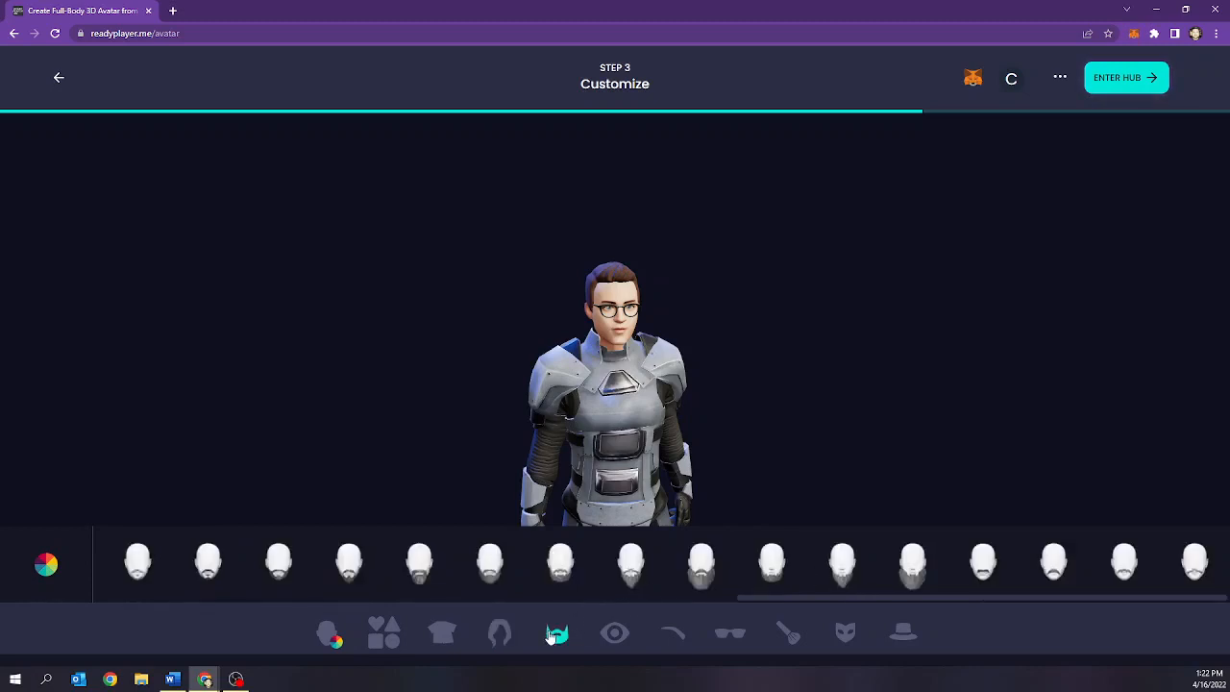
Try several beard styles, then settle on a full beard coloured dark brown
click(558, 562)
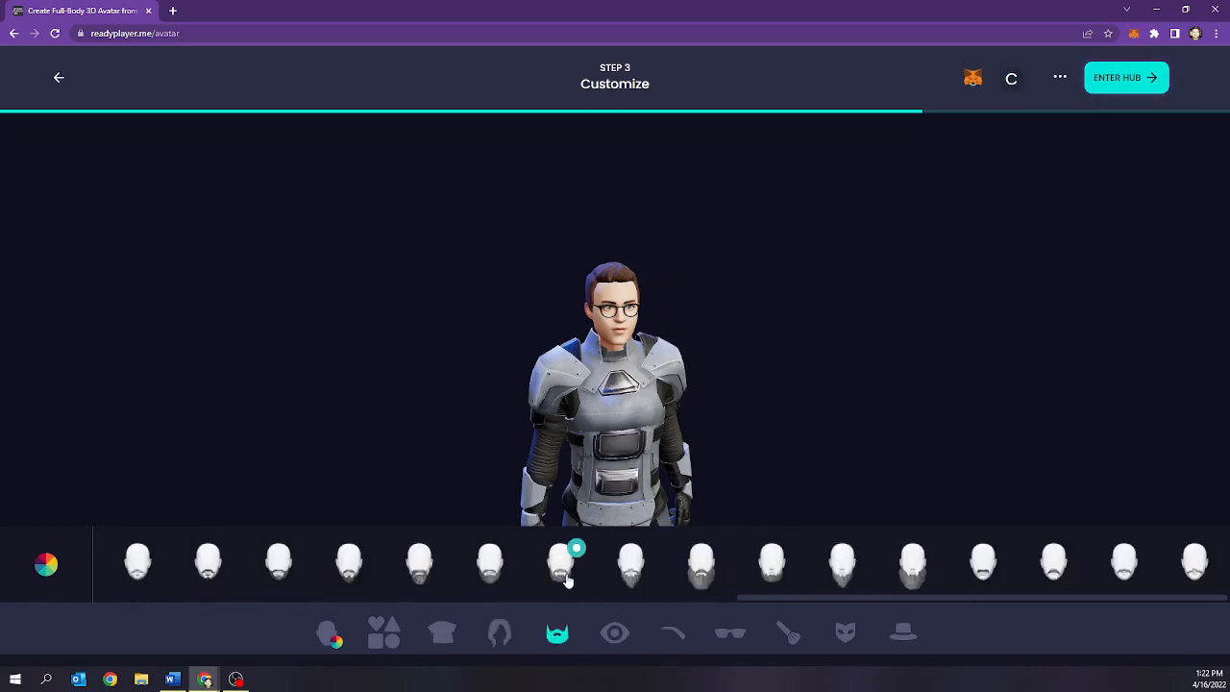
click(699, 562)
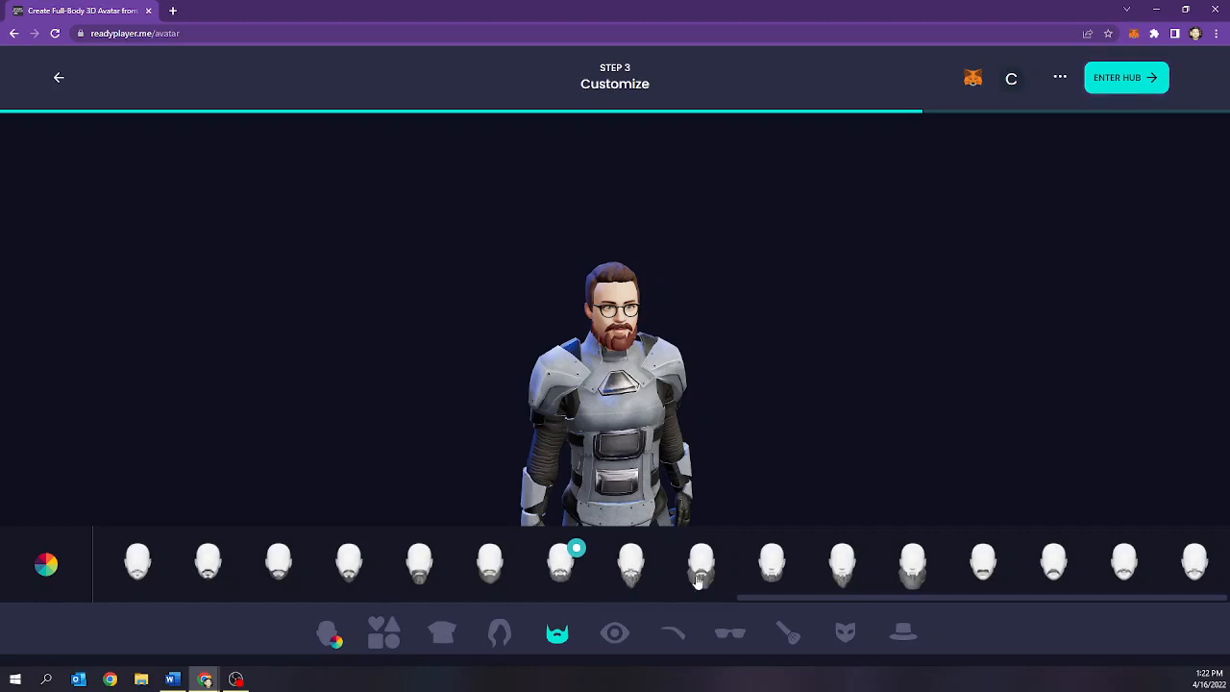
click(349, 562)
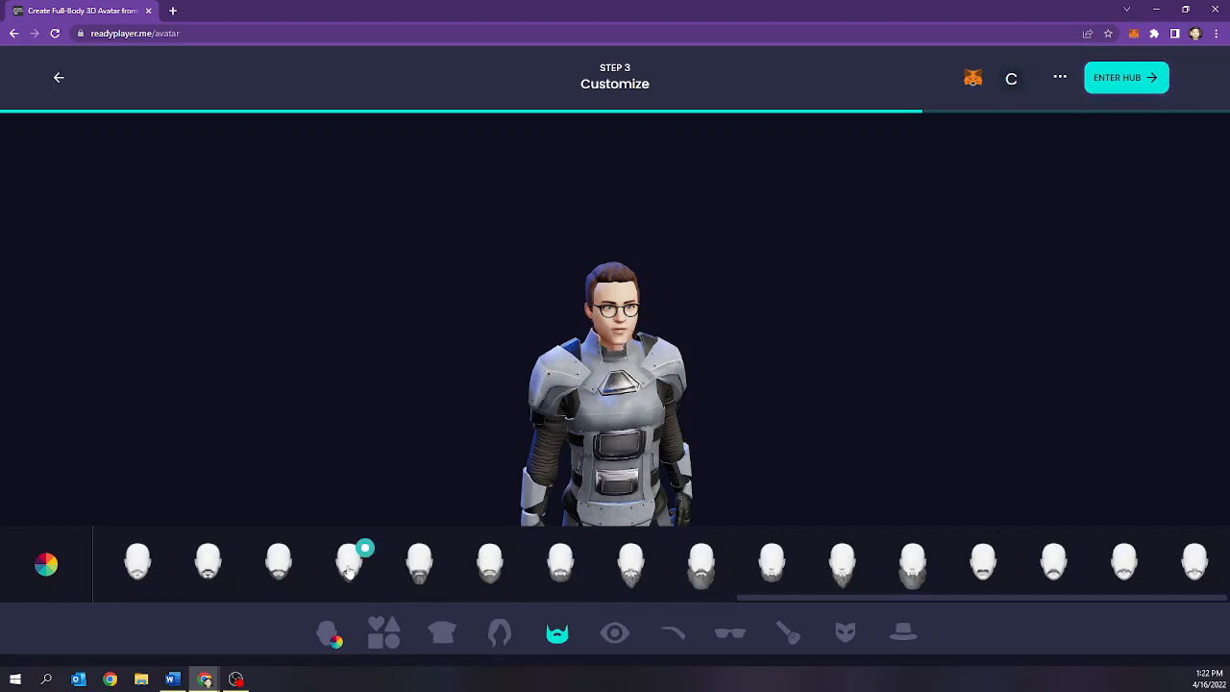
click(278, 562)
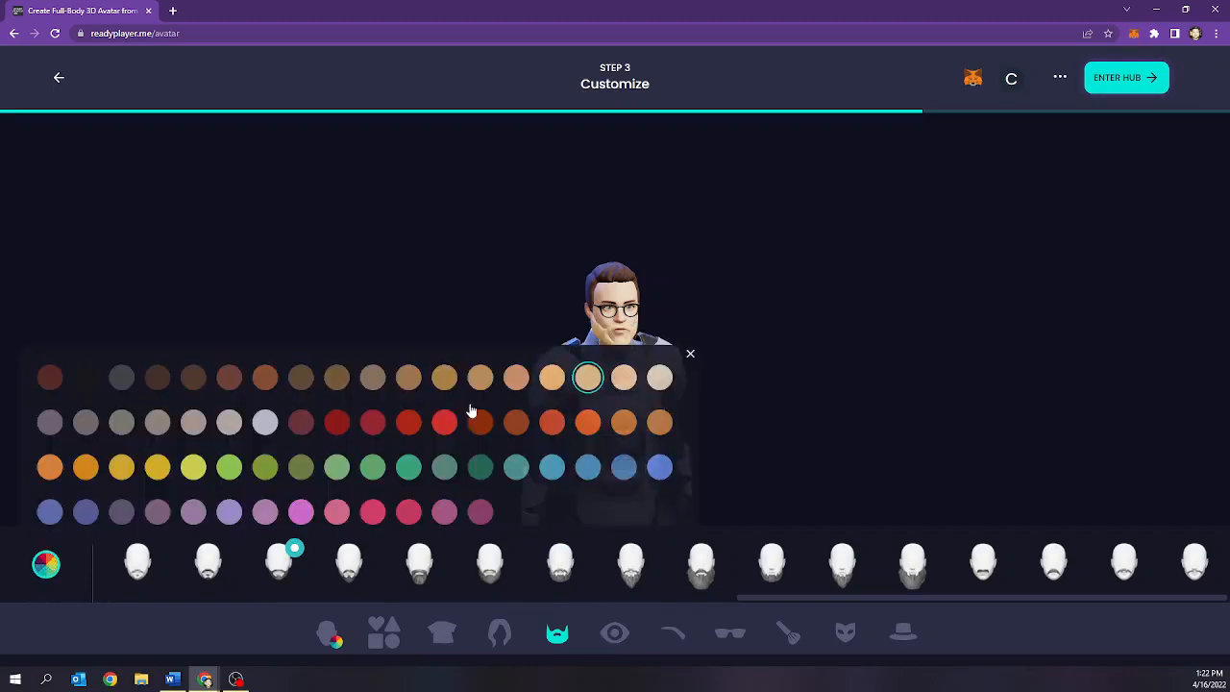
click(156, 377)
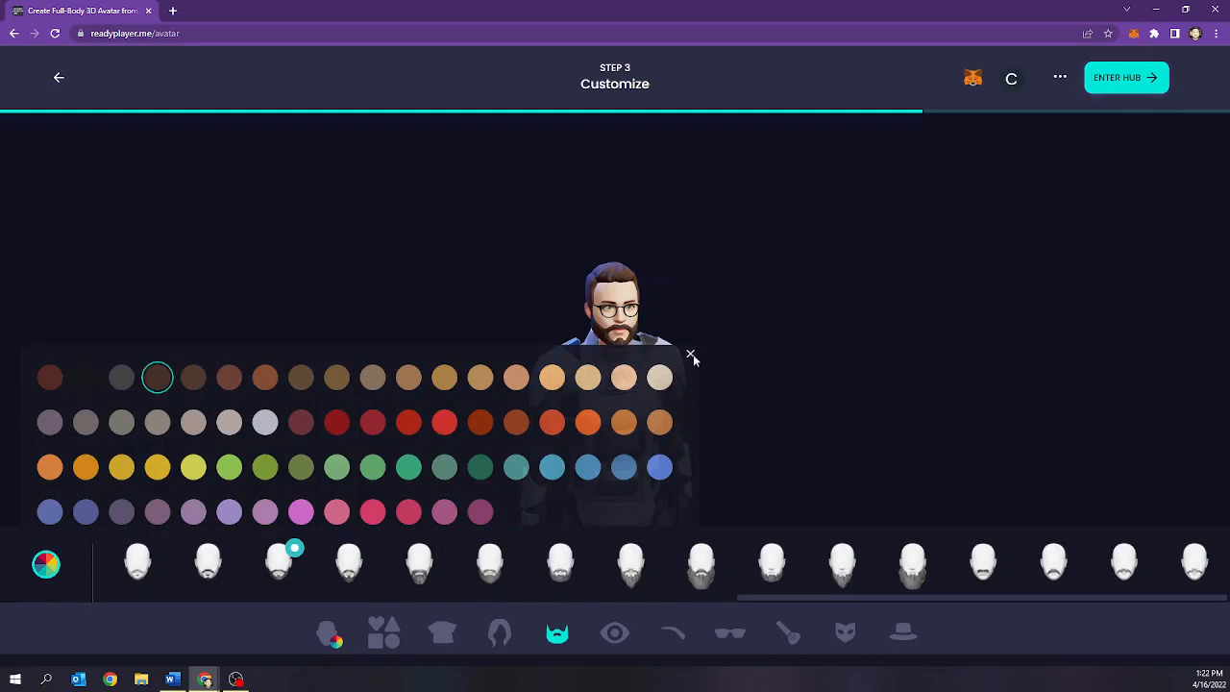
click(615, 633)
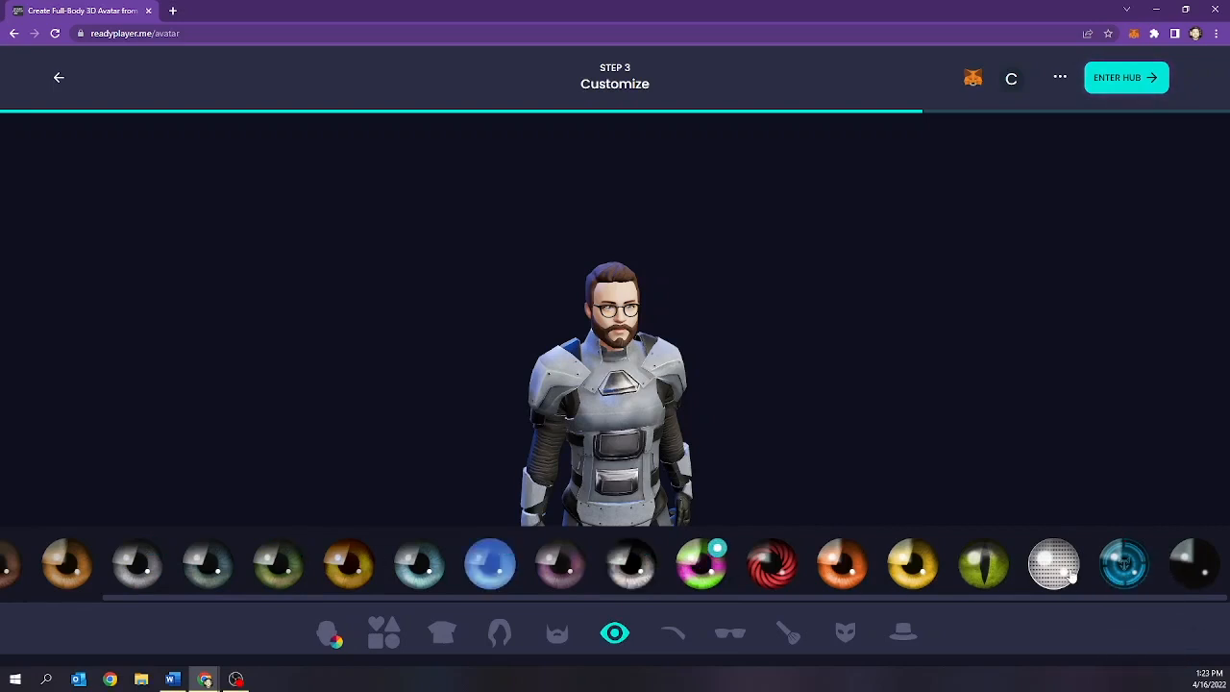
Give the avatar silvery eyes and put on the blue visor
click(1054, 564)
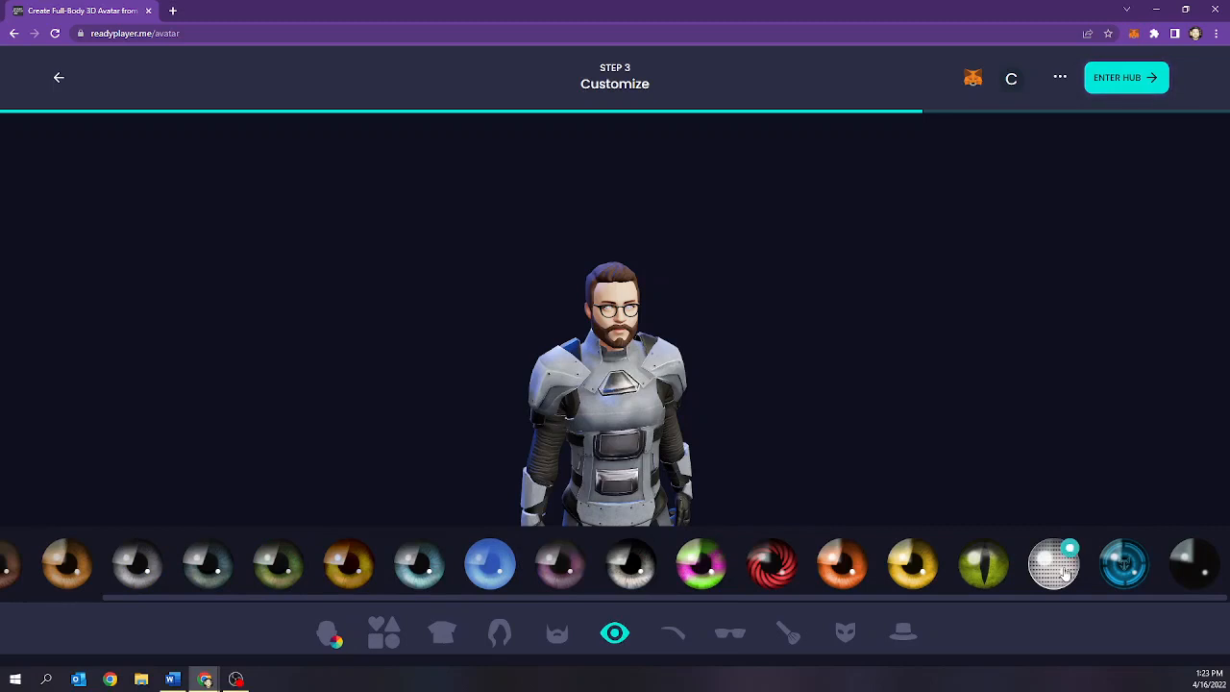
mouse_move(804, 606)
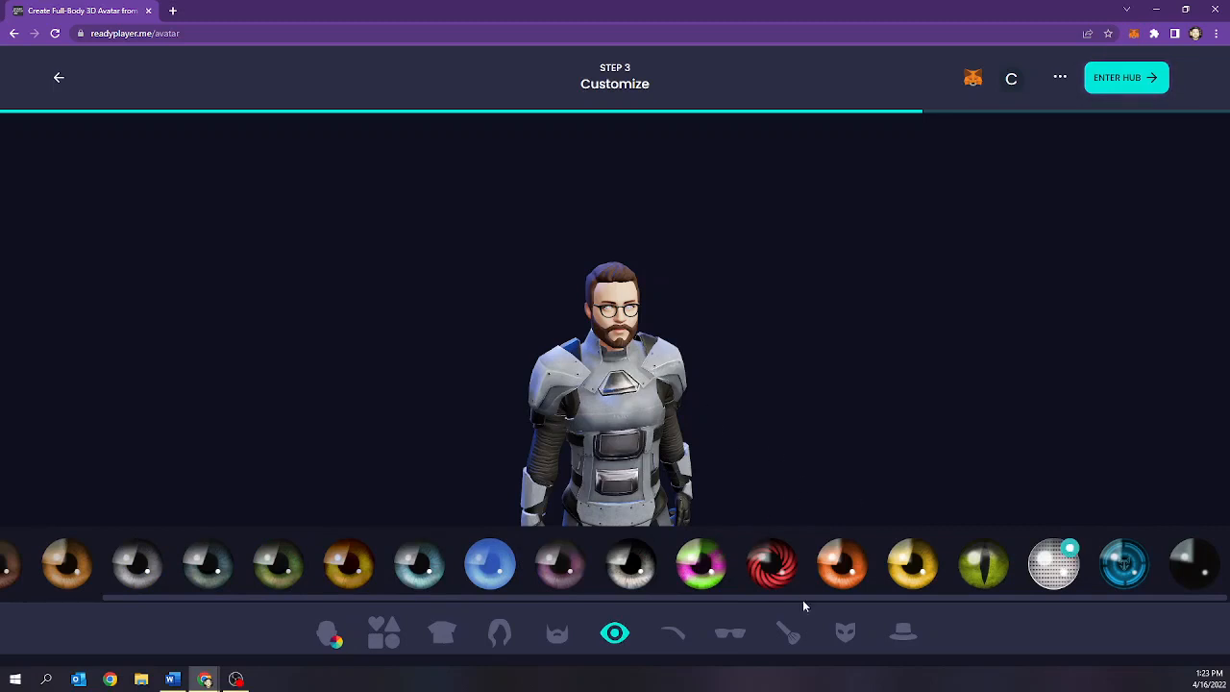
click(673, 631)
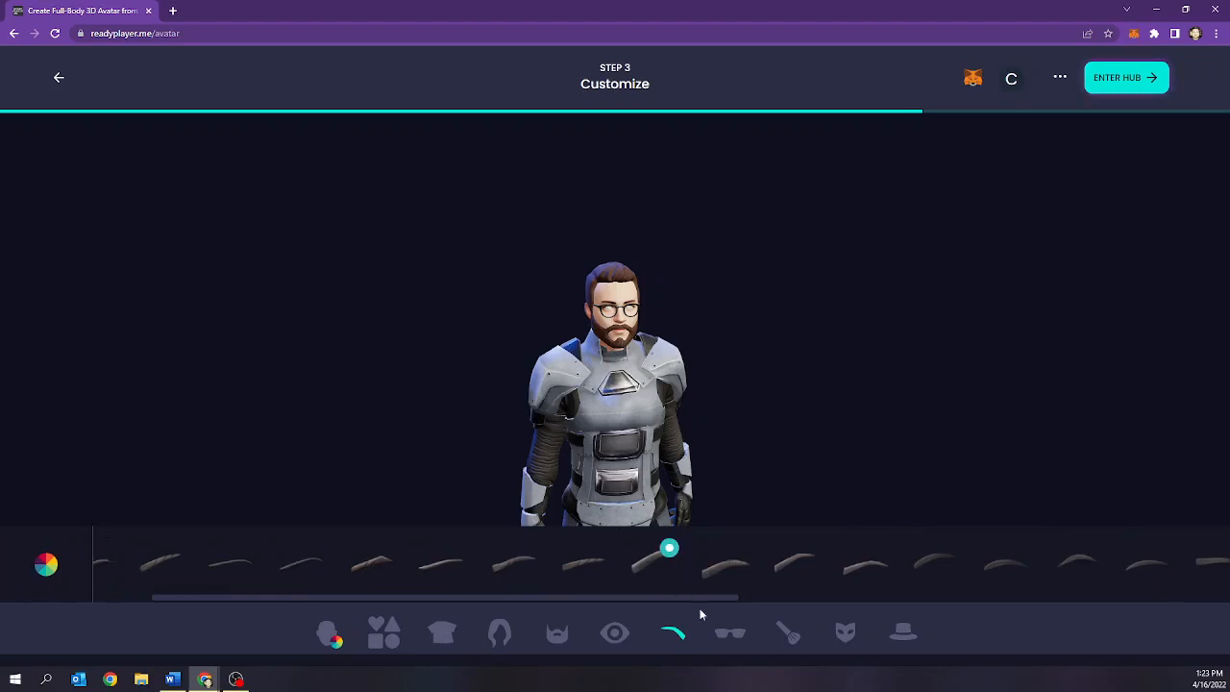
click(730, 632)
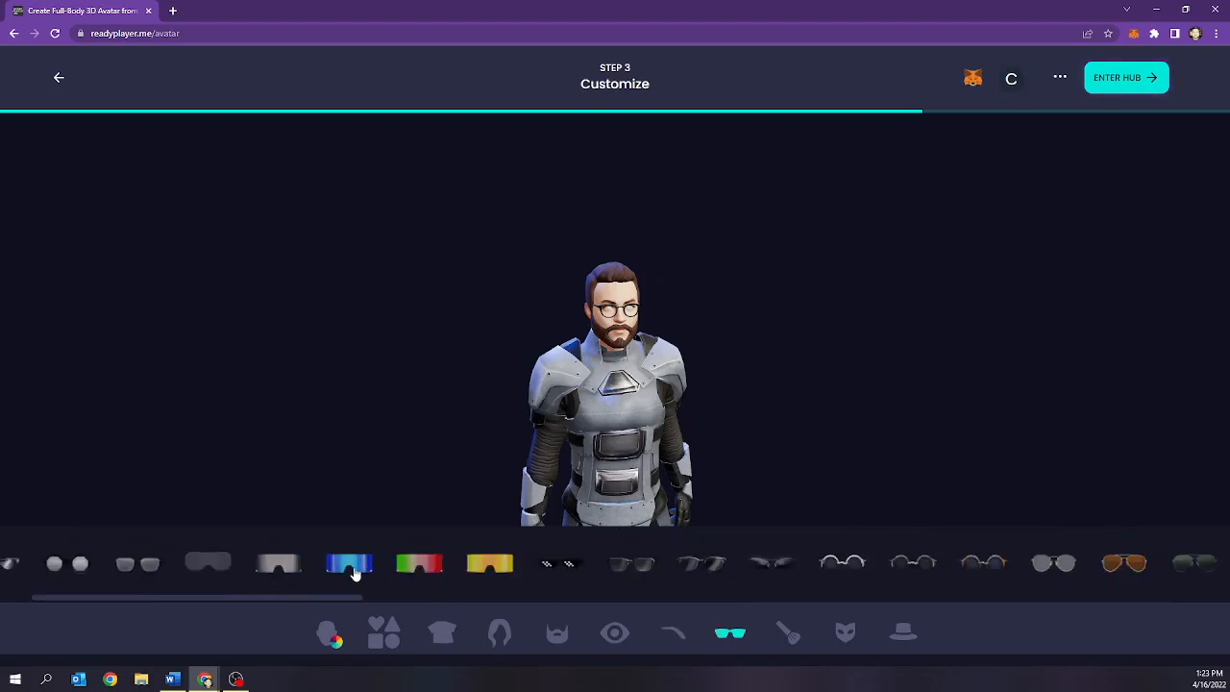
click(349, 562)
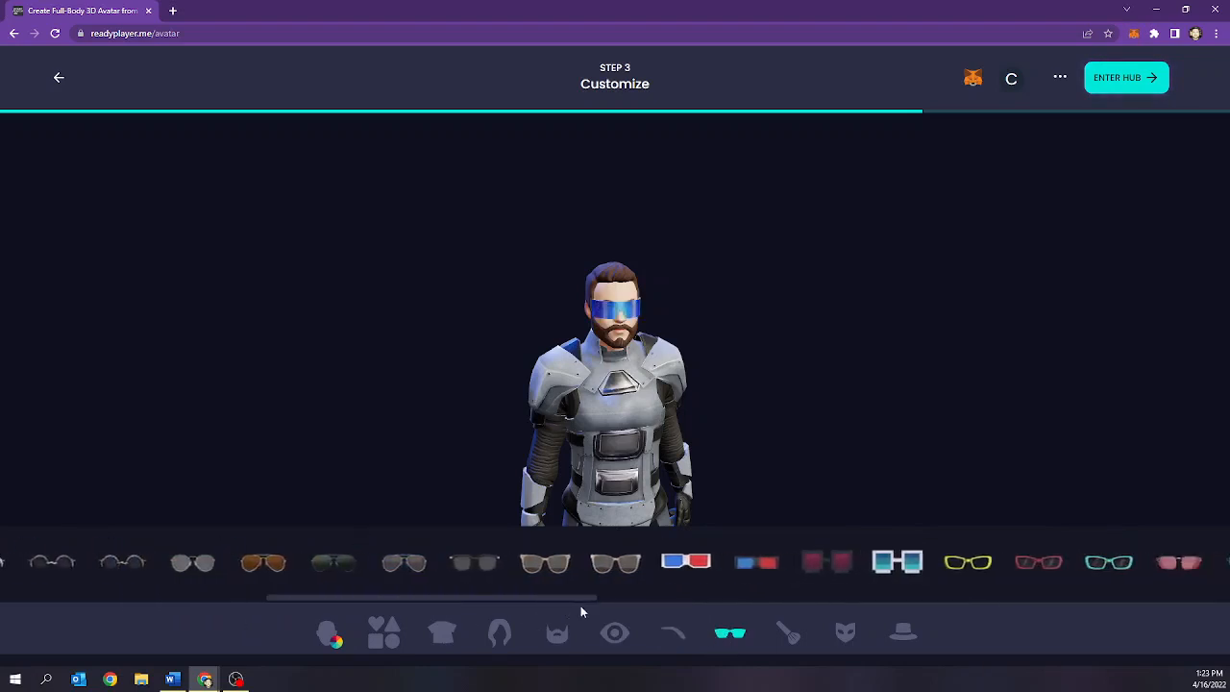
Add dark face paint markings across the avatar's forehead
scroll(right, 3)
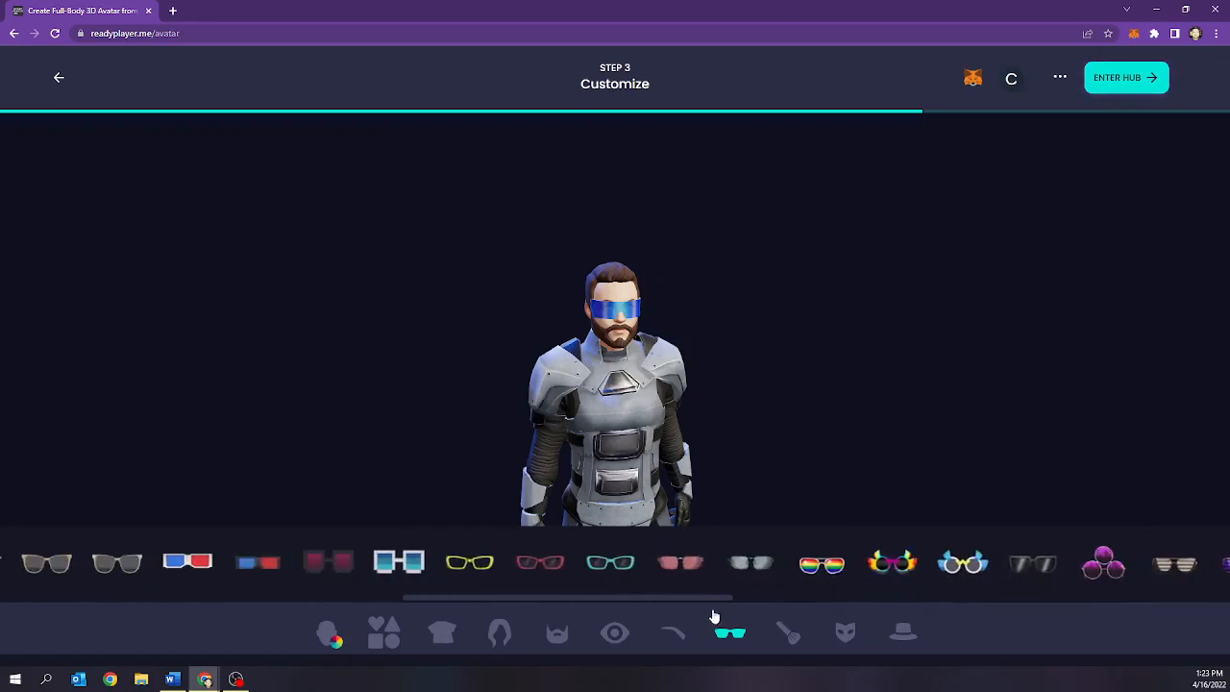
click(789, 632)
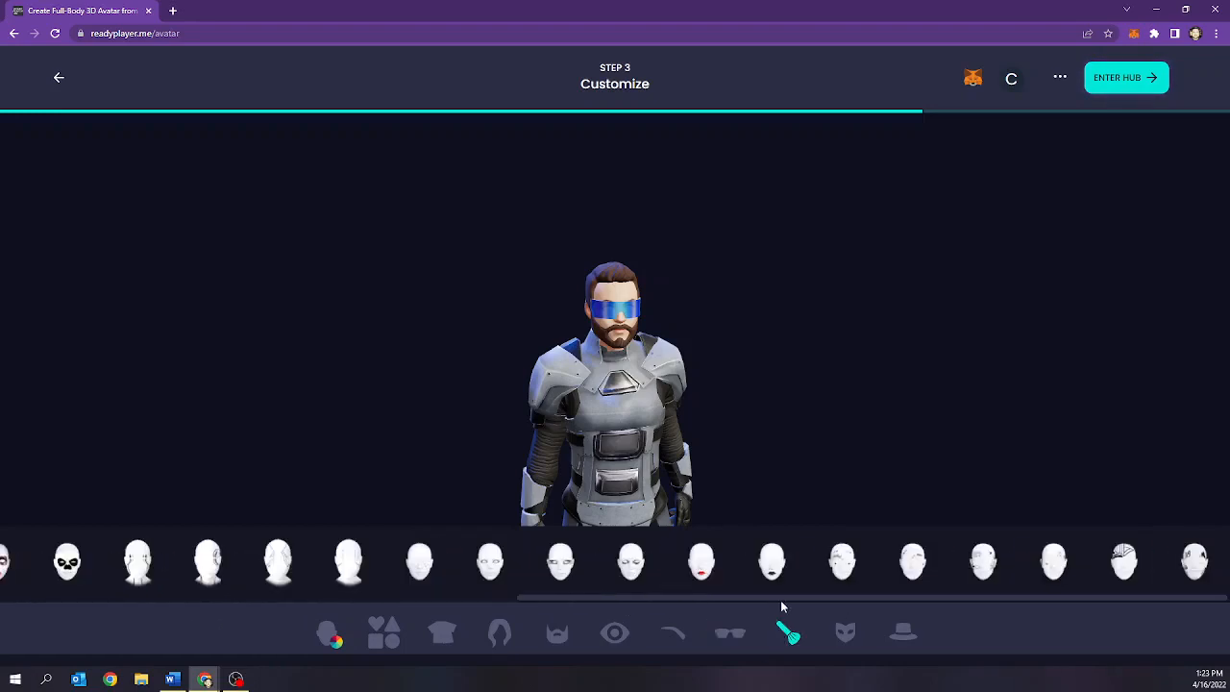
mouse_move(680, 574)
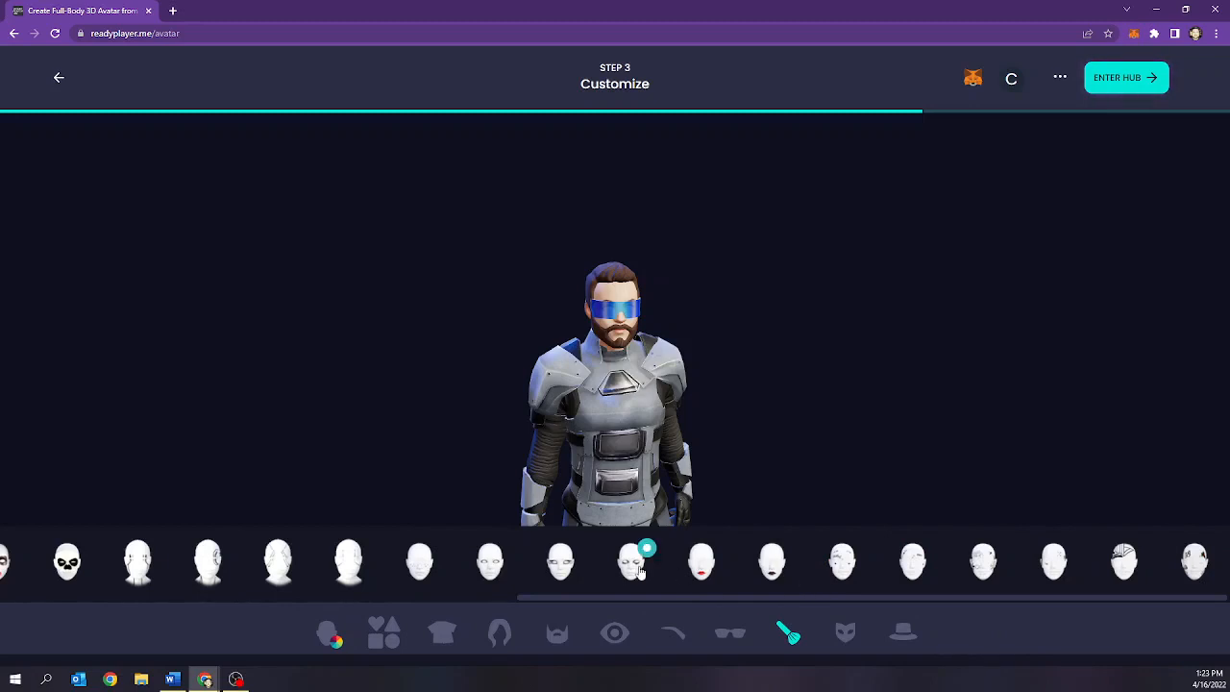
mouse_move(1122, 569)
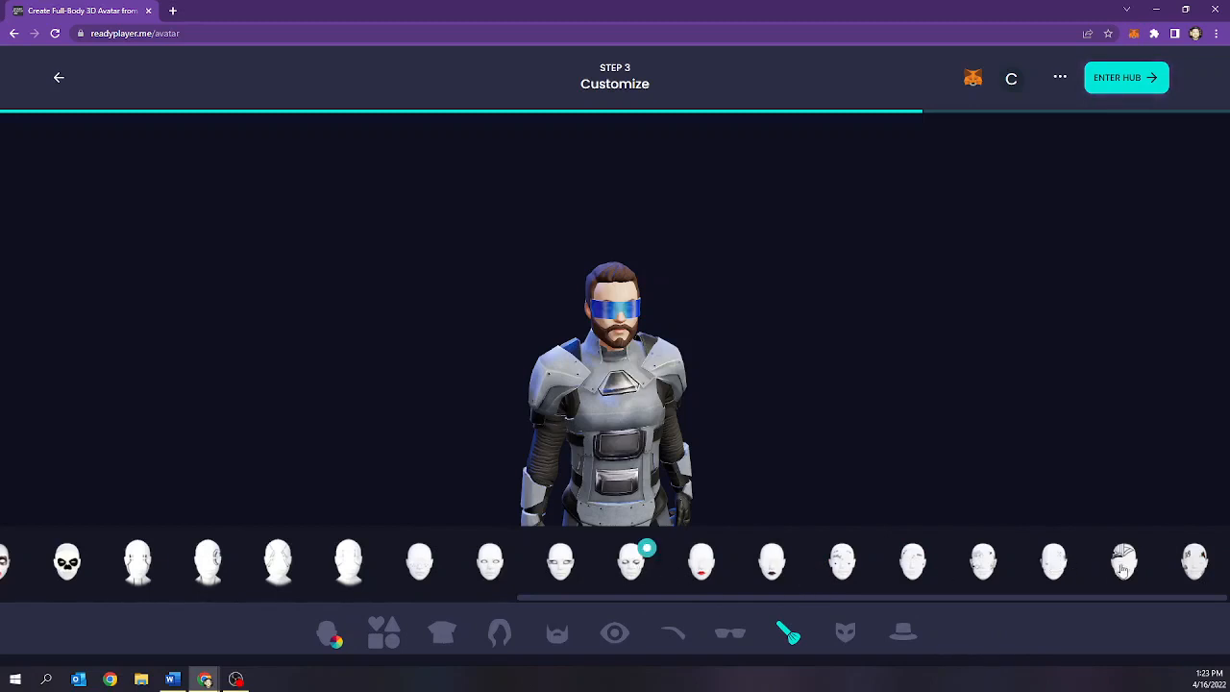
click(1124, 563)
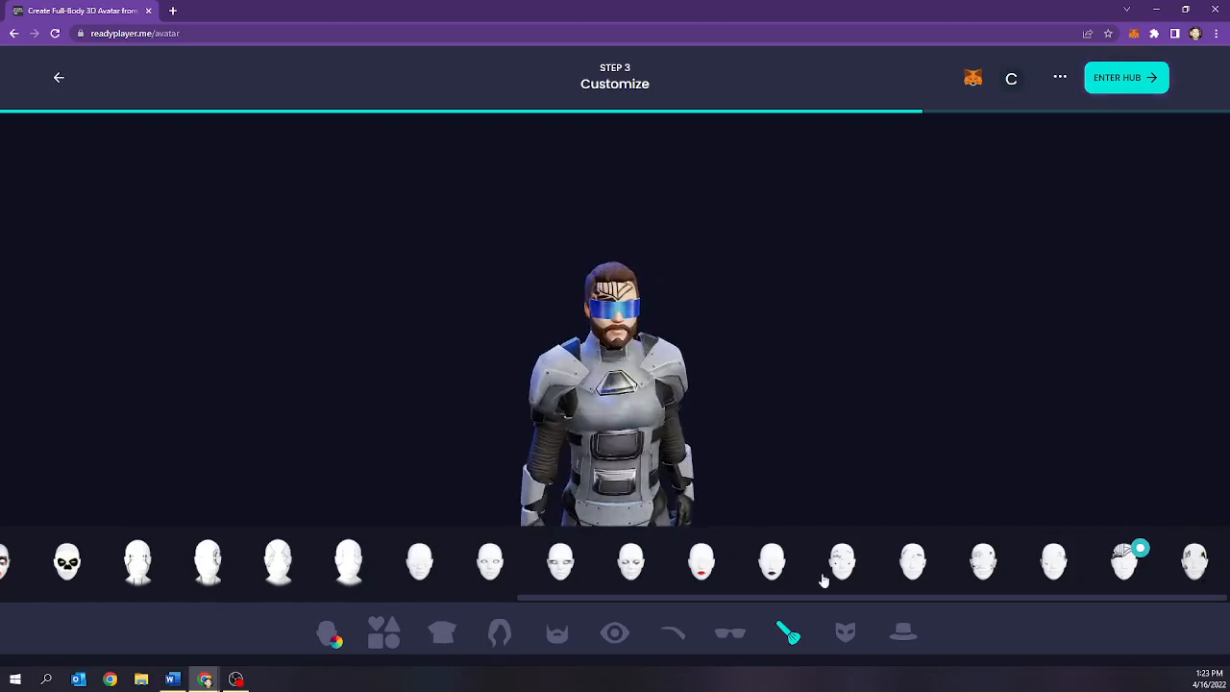
click(846, 631)
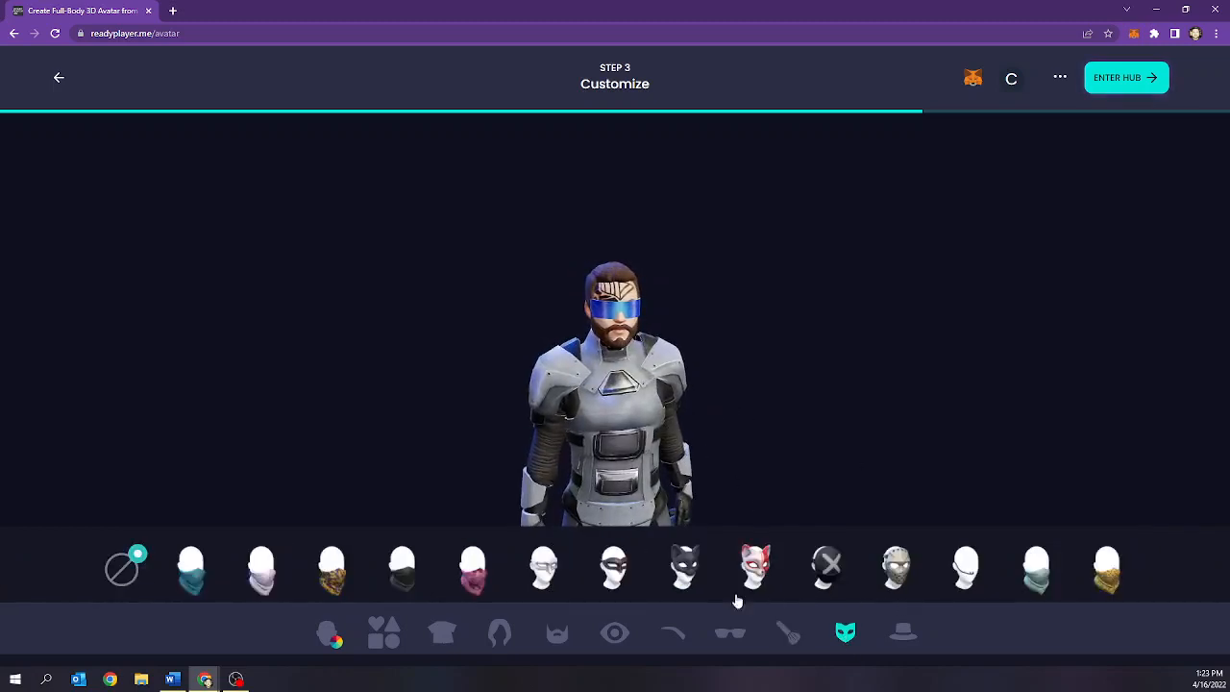
Try a bandana, remove it to keep no face covering, and enter the hub
click(191, 565)
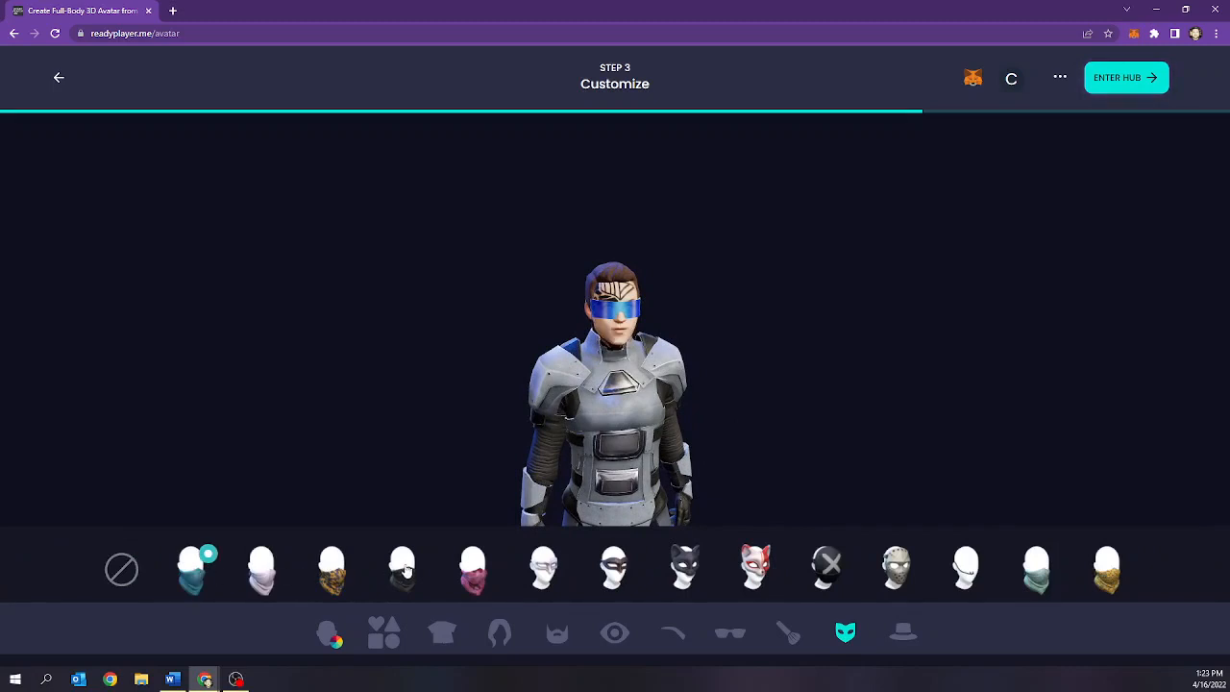
click(122, 569)
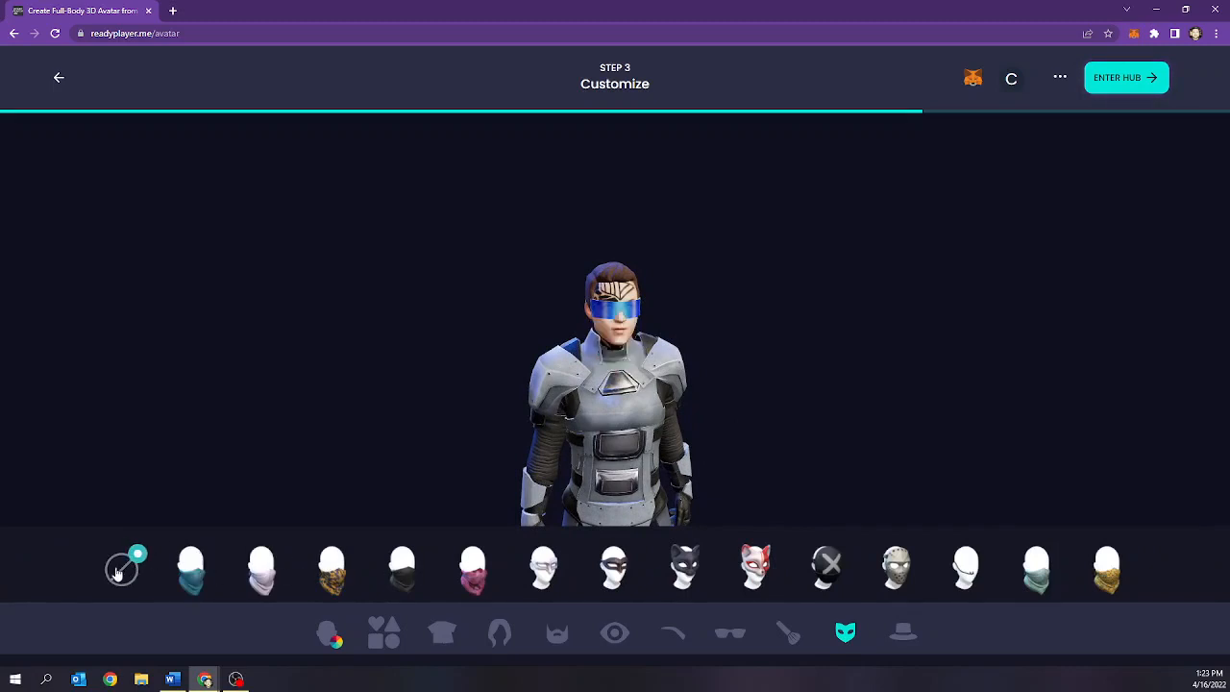
click(122, 565)
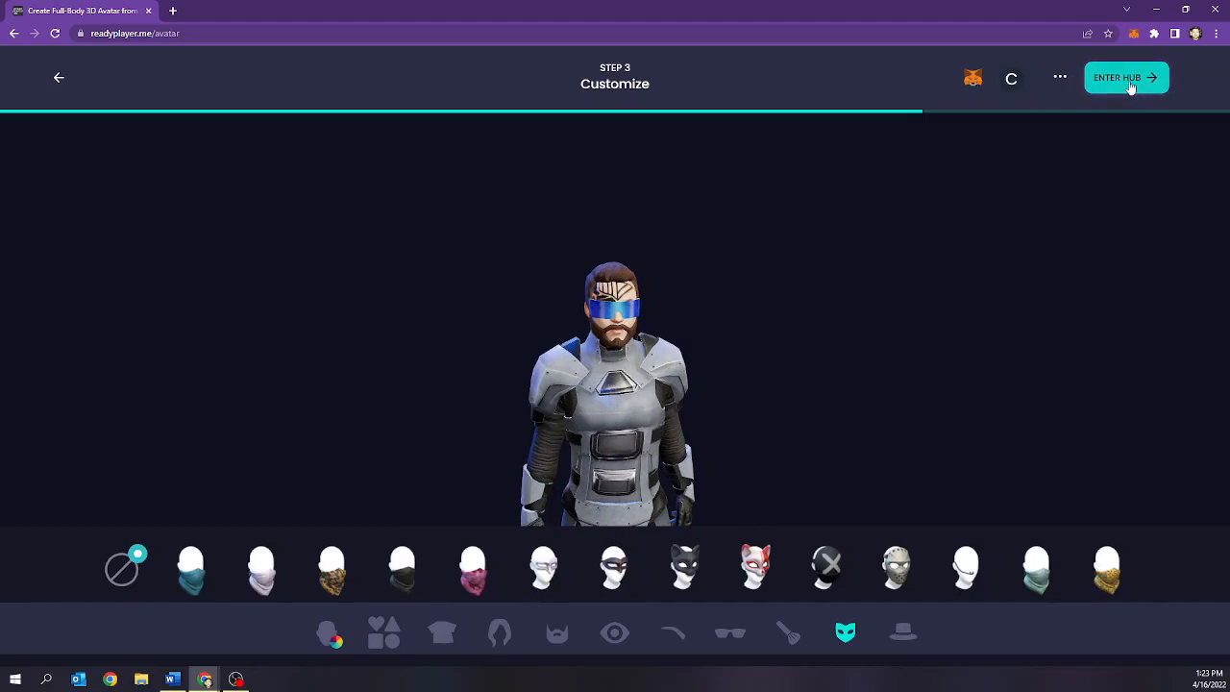
click(1126, 77)
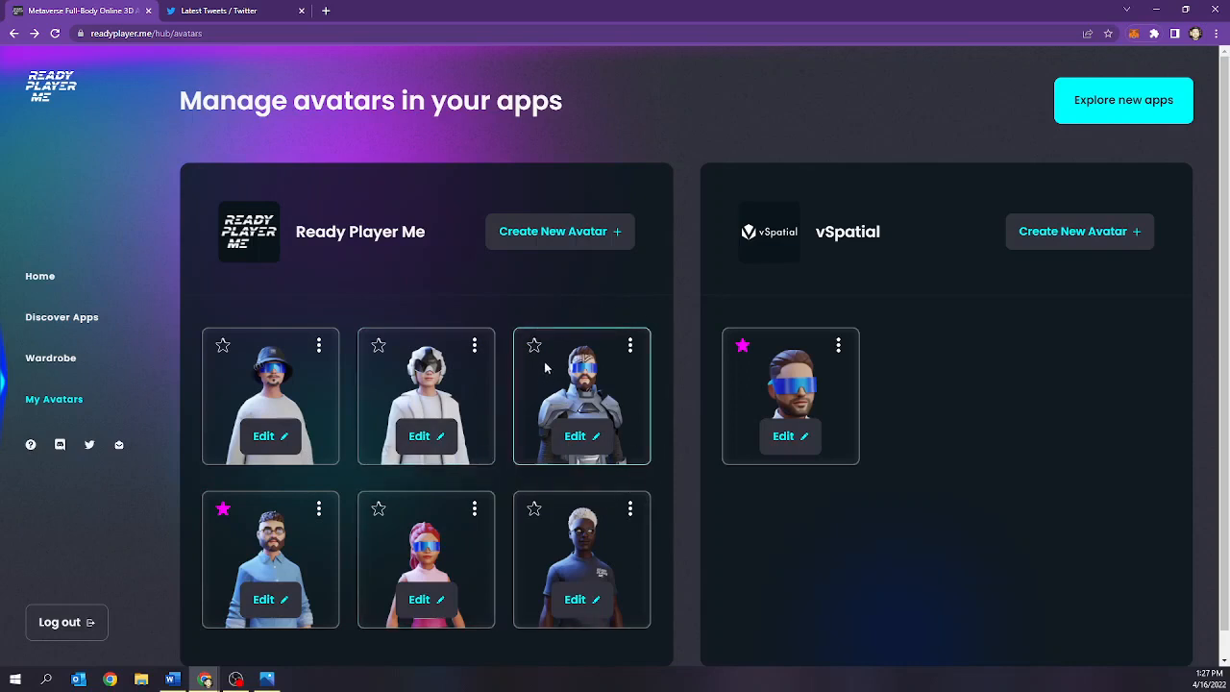
mouse_move(536, 346)
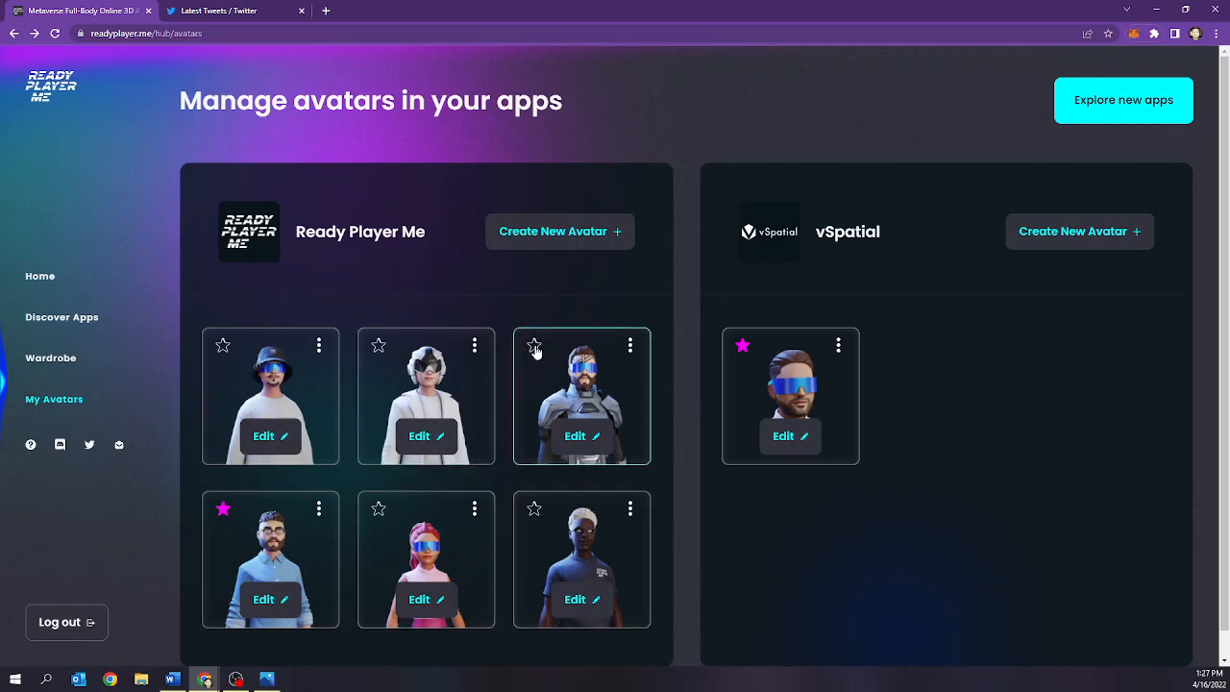
Star the armored, bearded avatar with the blue visor as favourite
click(533, 345)
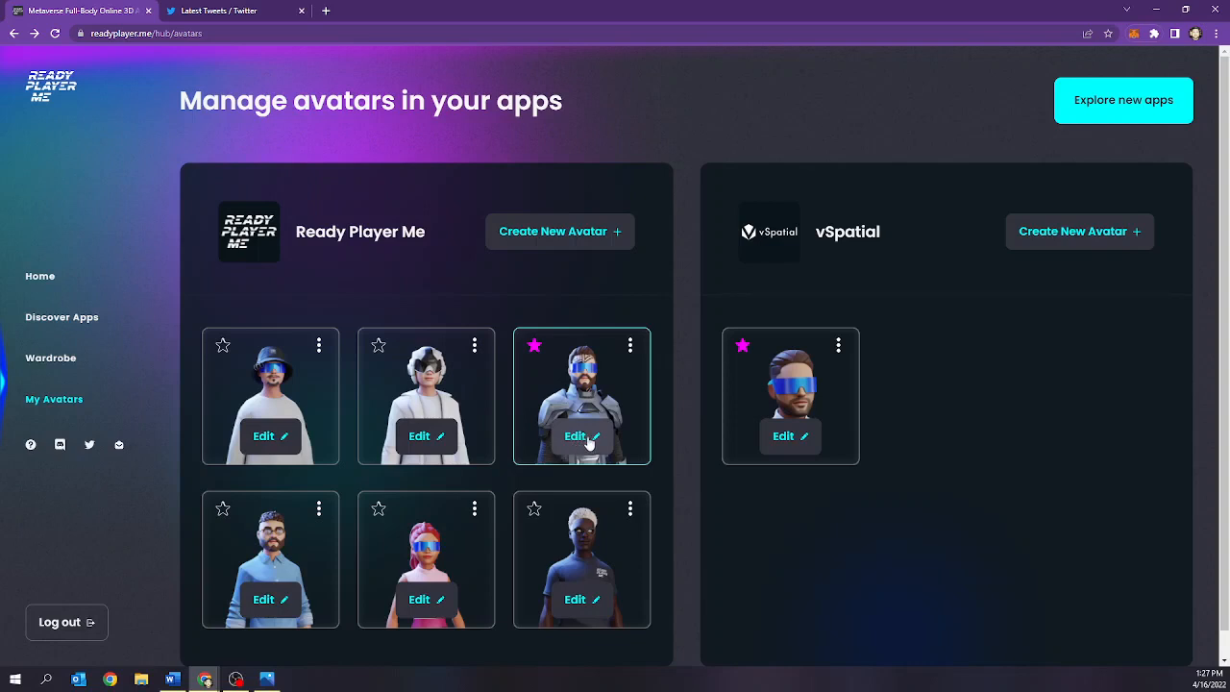
mouse_move(632, 345)
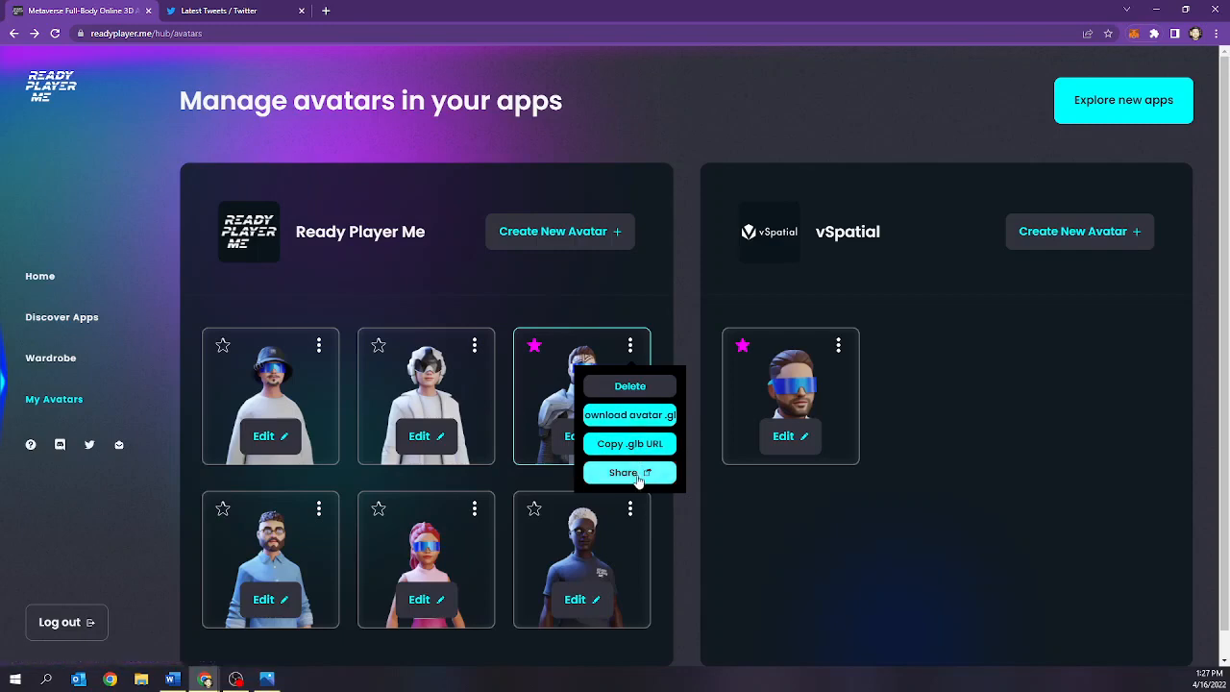
Share the armored avatar from its card menu to show its gallery link
click(630, 472)
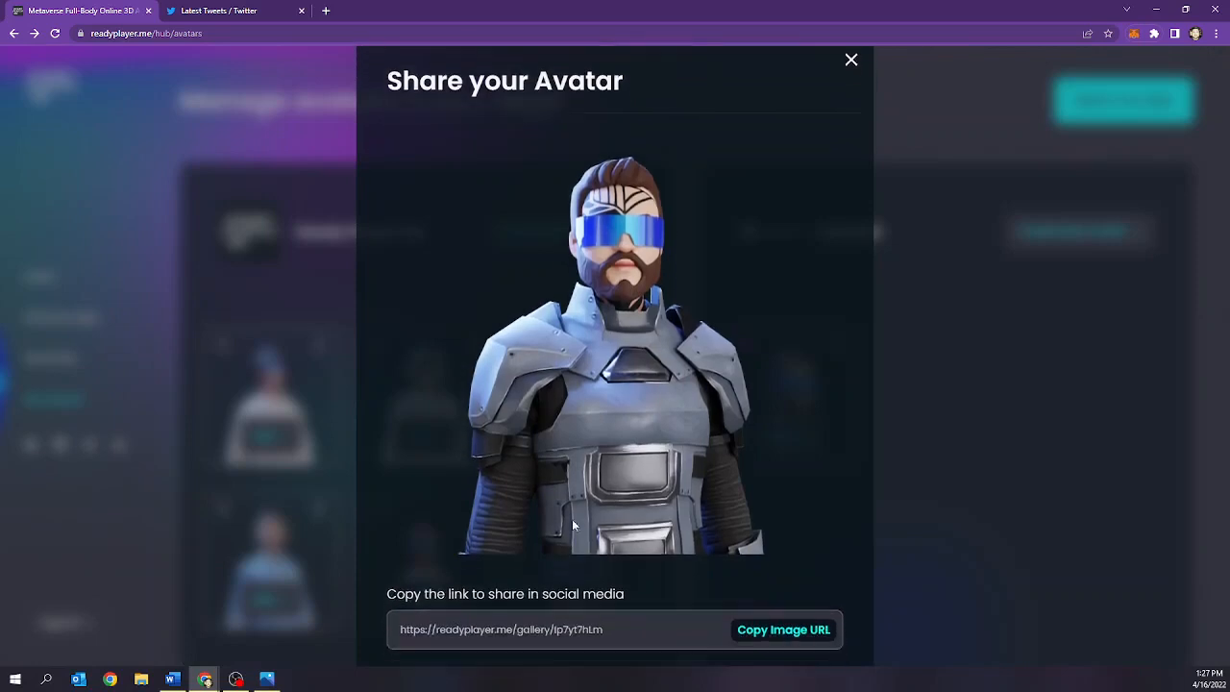
scroll(down, 3)
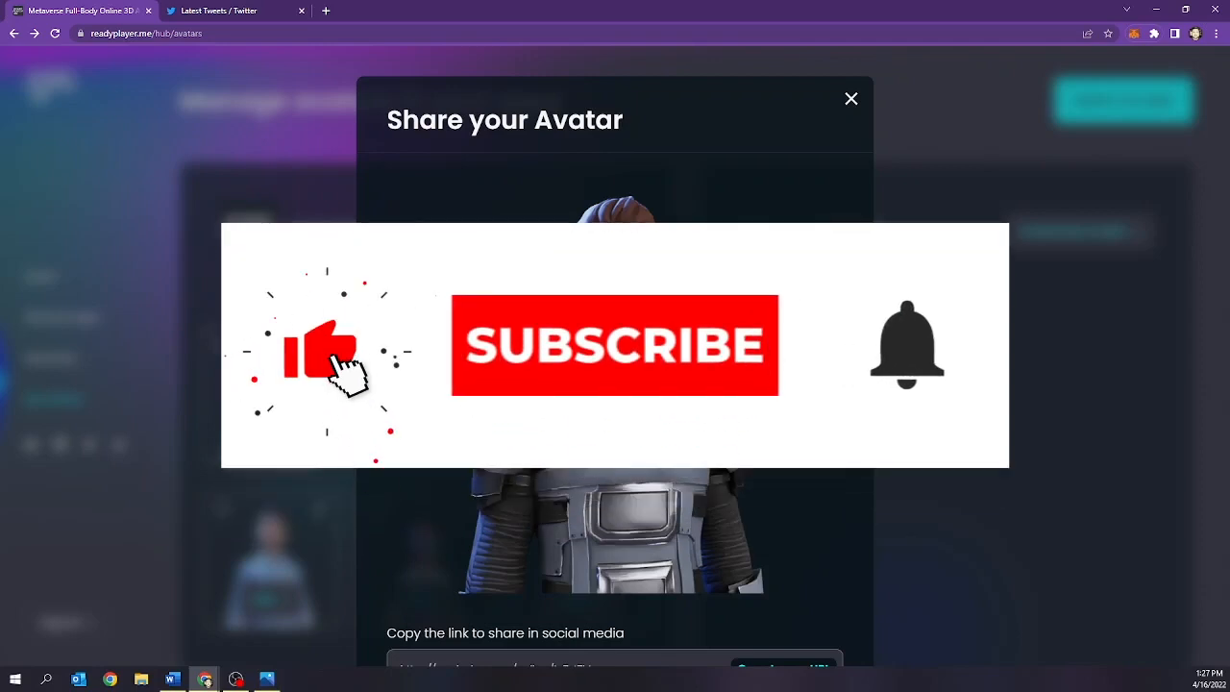
click(614, 345)
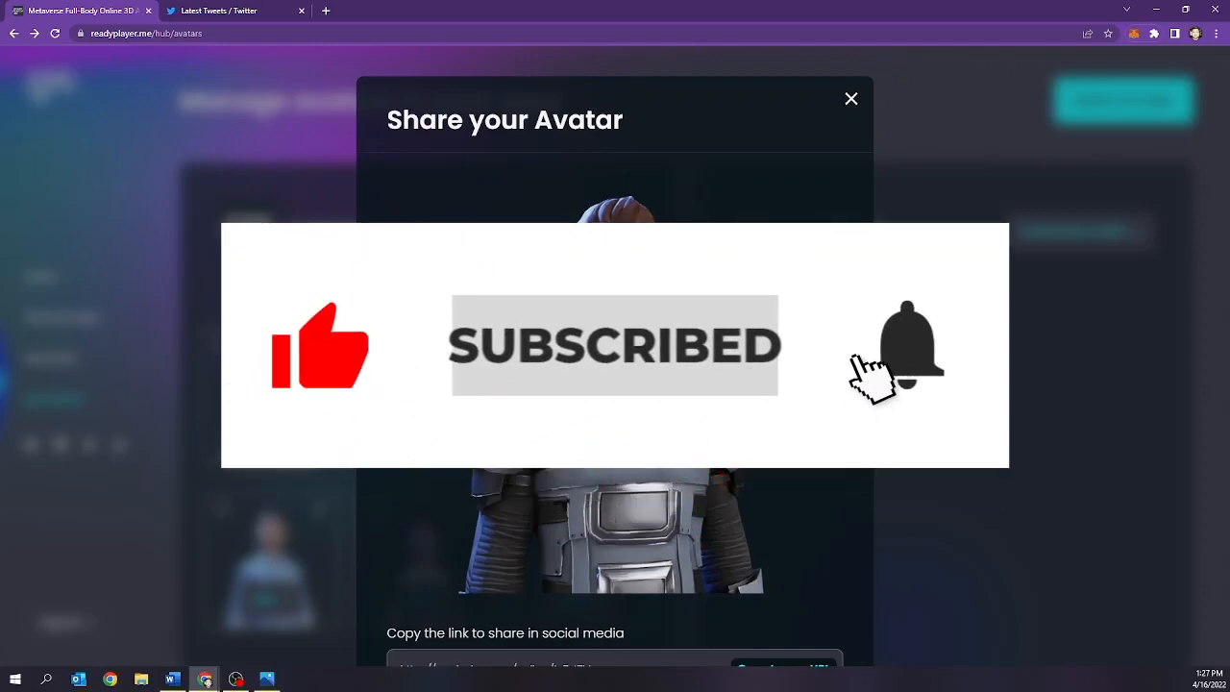